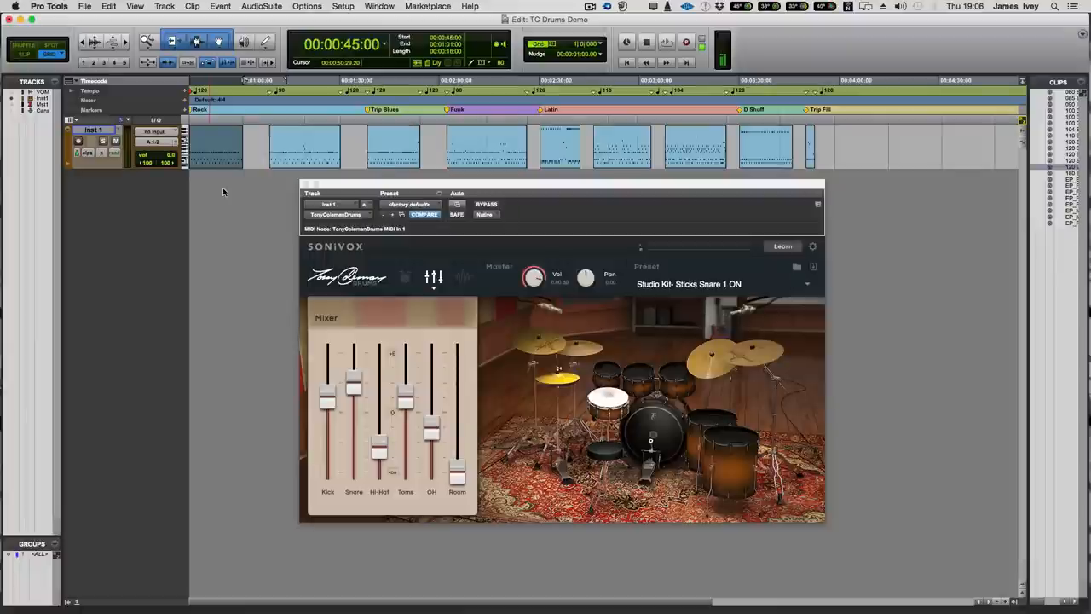
pyautogui.moveTo(259, 286)
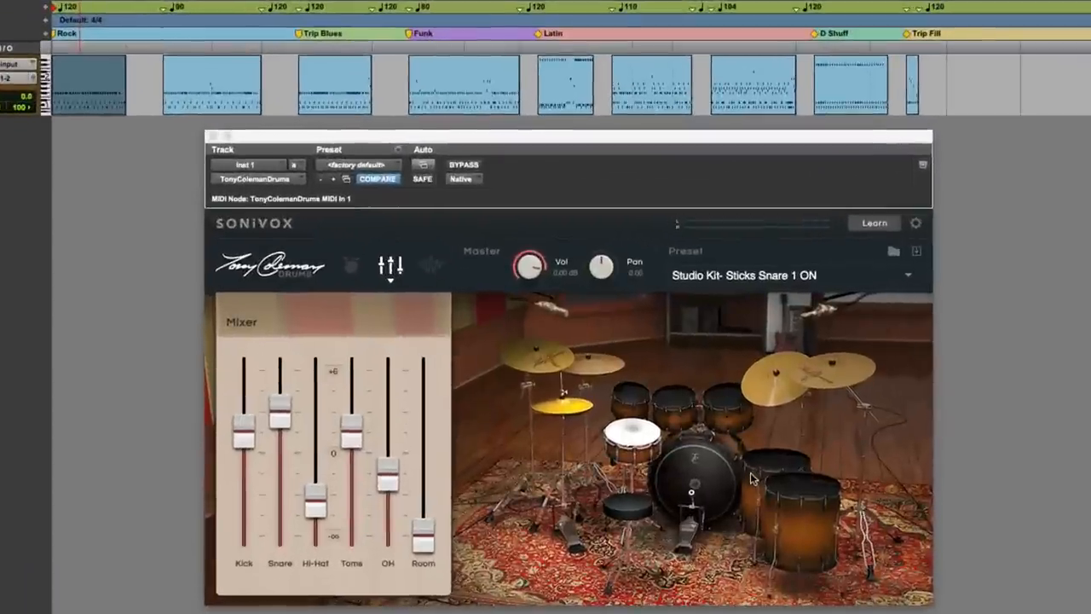
pyautogui.moveTo(750, 474)
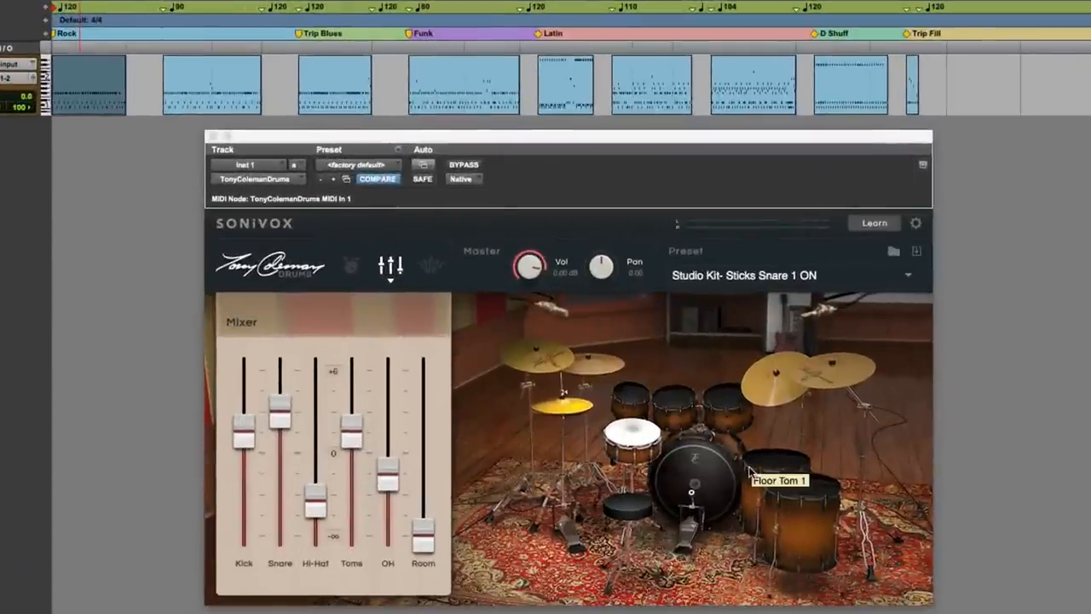
# Review the snare's Drum Edit settings, viewing its Amp/Pitch envelopes and then its Equalizer.
pyautogui.click(352, 266)
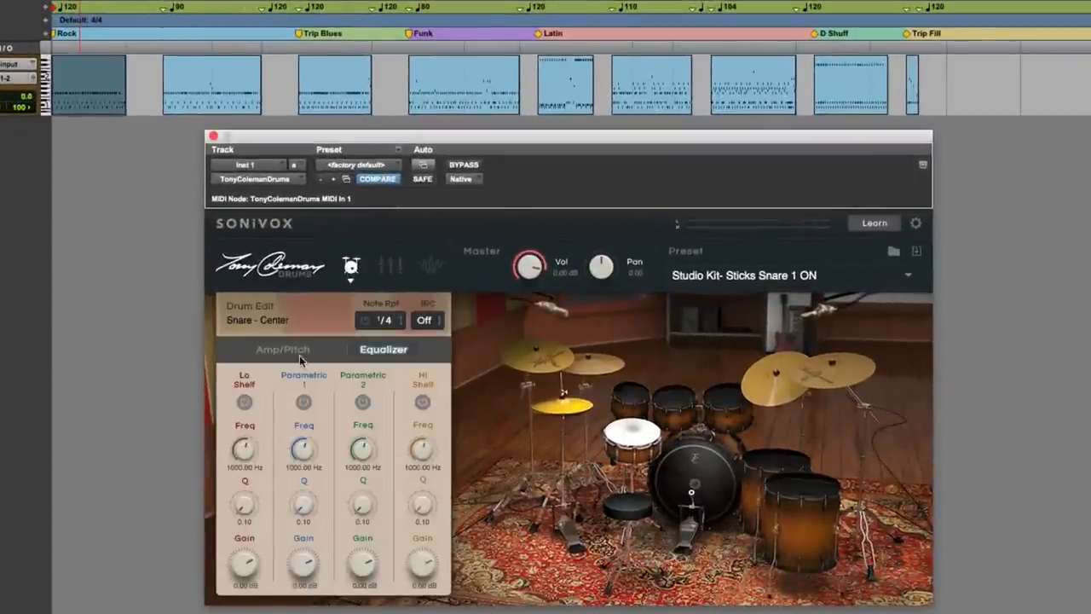
pyautogui.click(283, 348)
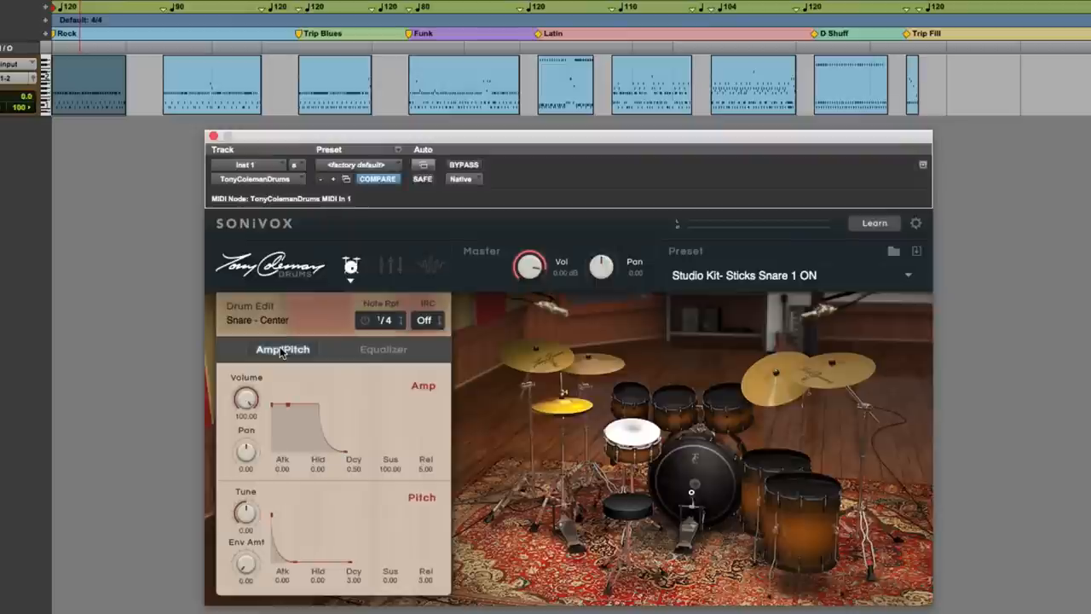
pyautogui.click(675, 395)
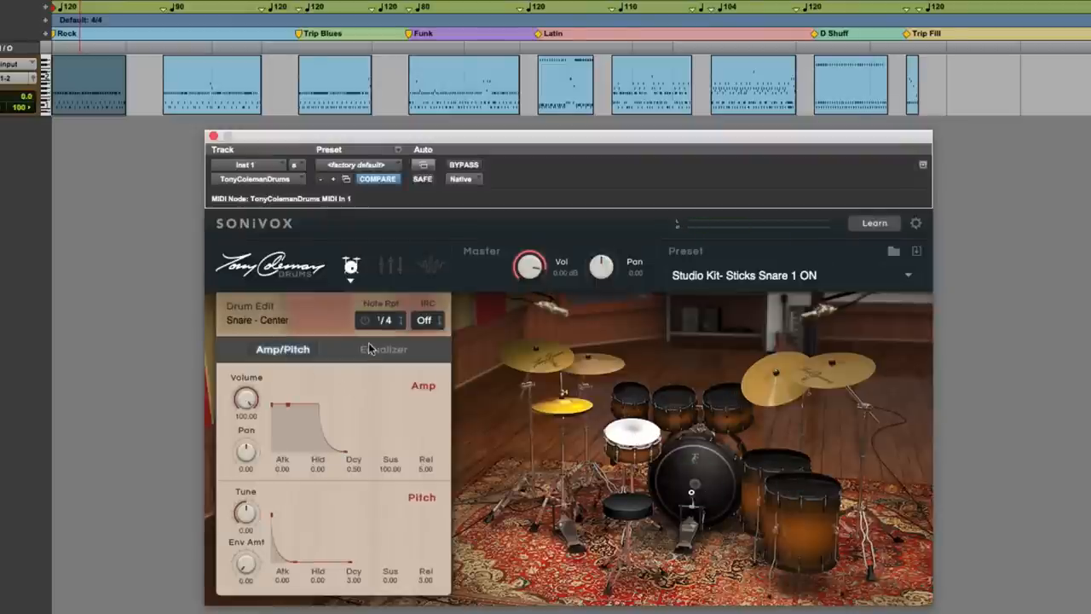
pyautogui.click(382, 348)
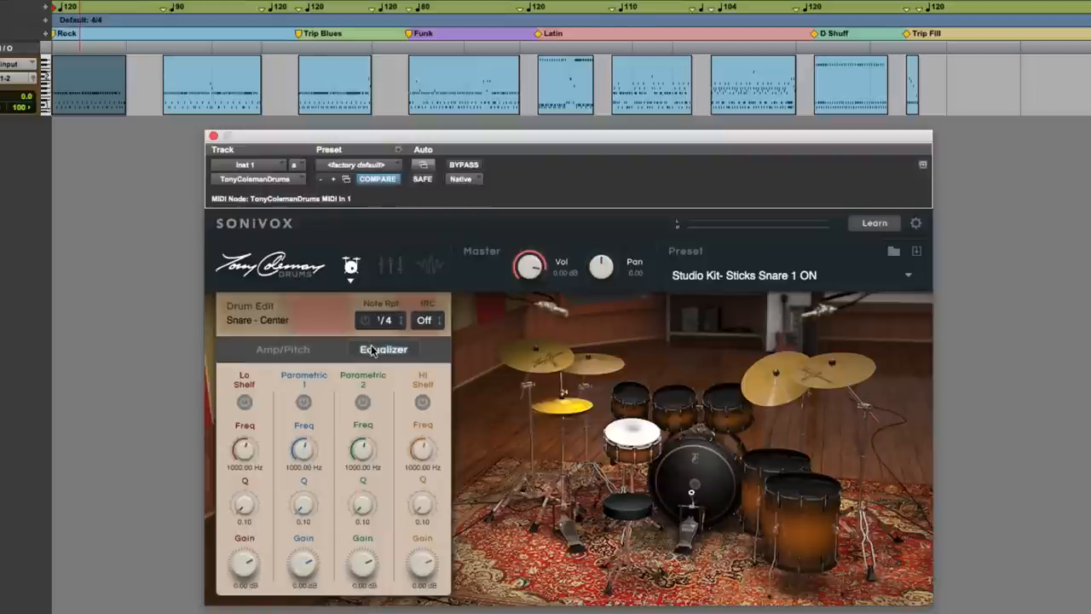
# Return to the kit mixer, then bring up the kit's Effects settings.
pyautogui.click(388, 265)
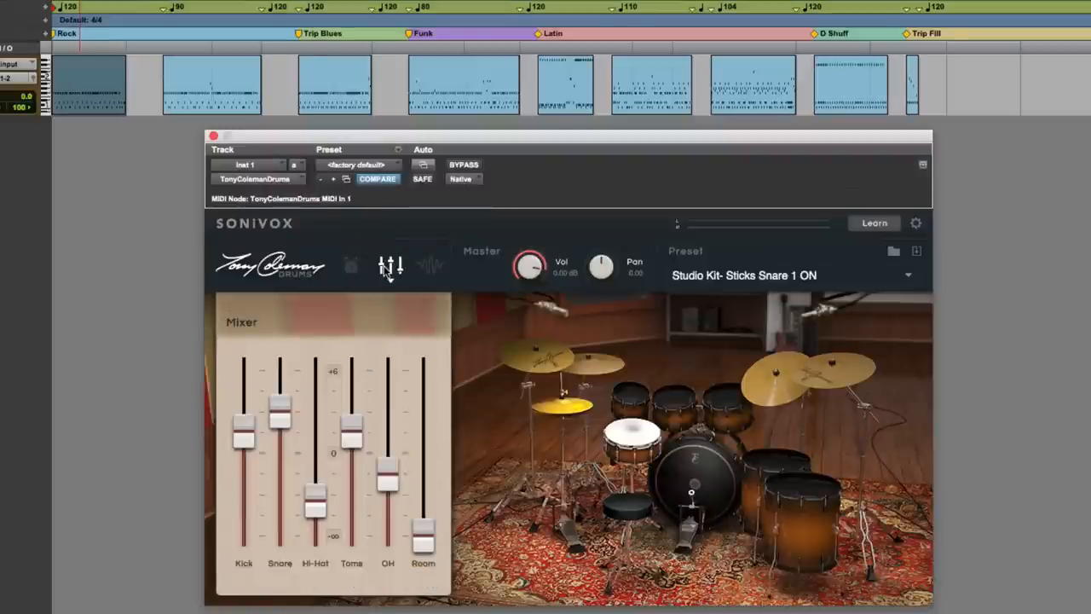
pyautogui.moveTo(335, 384)
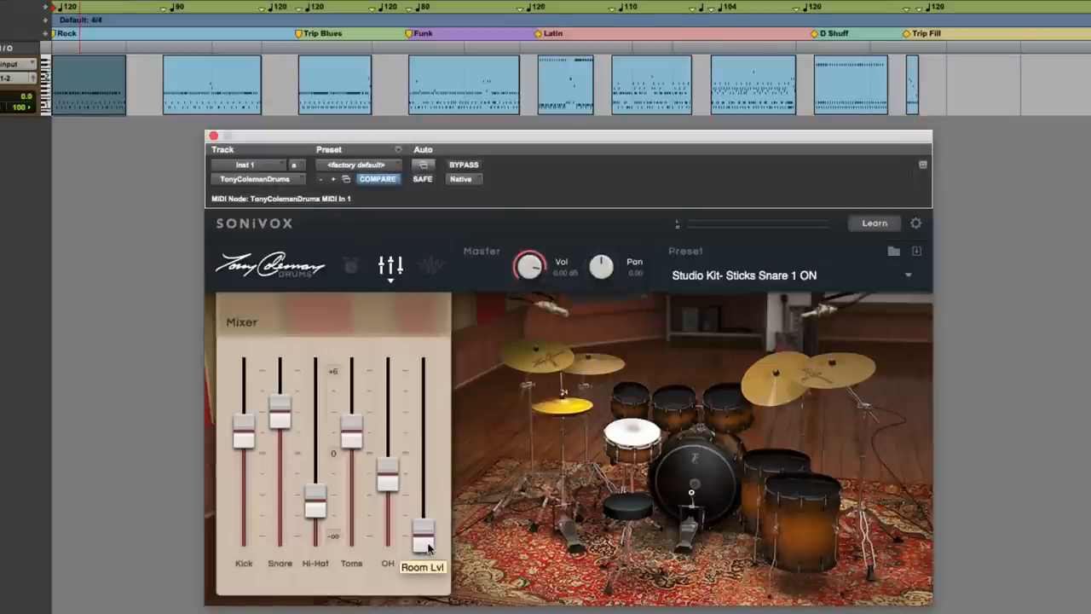
pyautogui.click(430, 265)
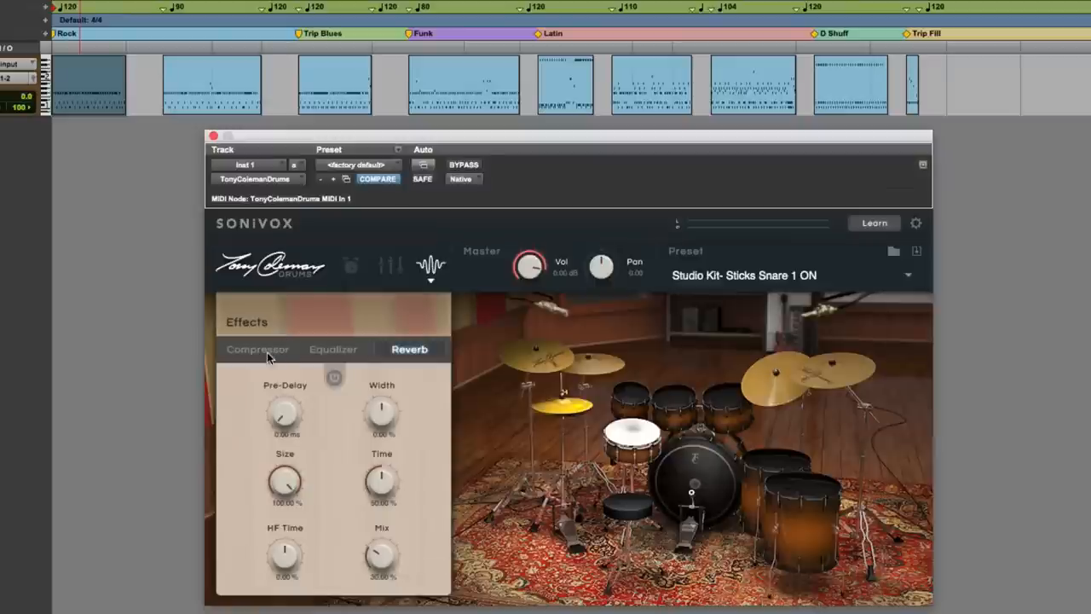
# View the effects Equalizer settings, then switch back to the Reverb settings.
pyautogui.click(333, 348)
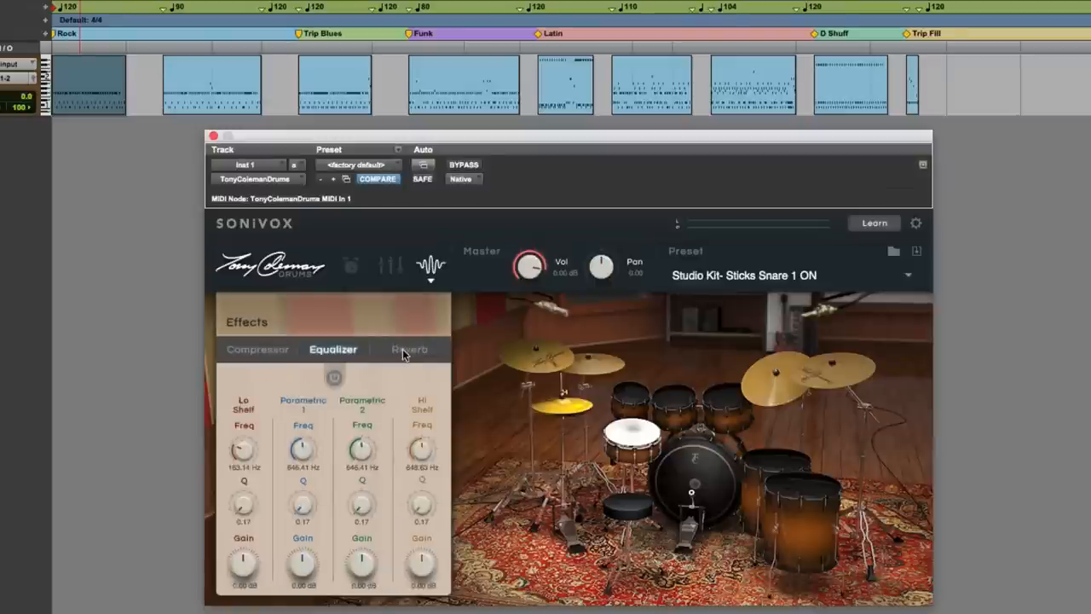
pyautogui.click(409, 349)
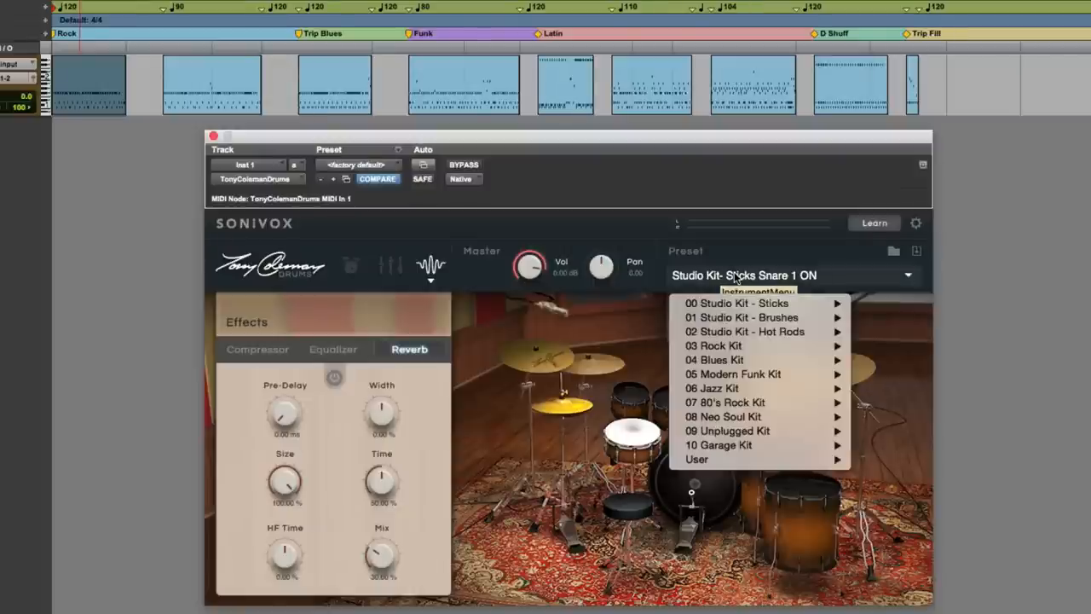
pyautogui.moveTo(714, 345)
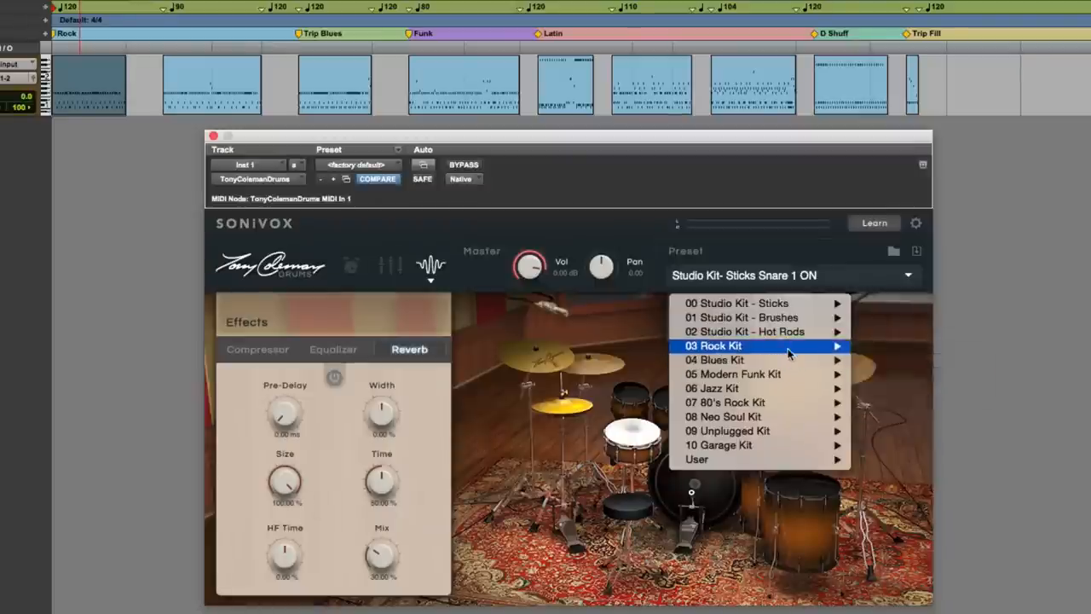
pyautogui.moveTo(793, 344)
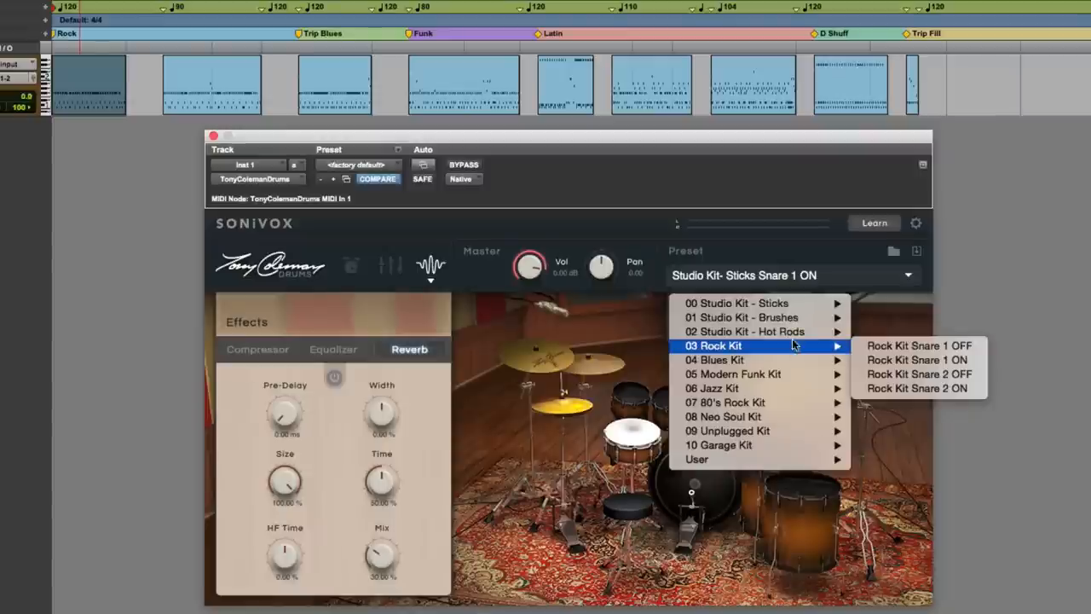
pyautogui.moveTo(737, 303)
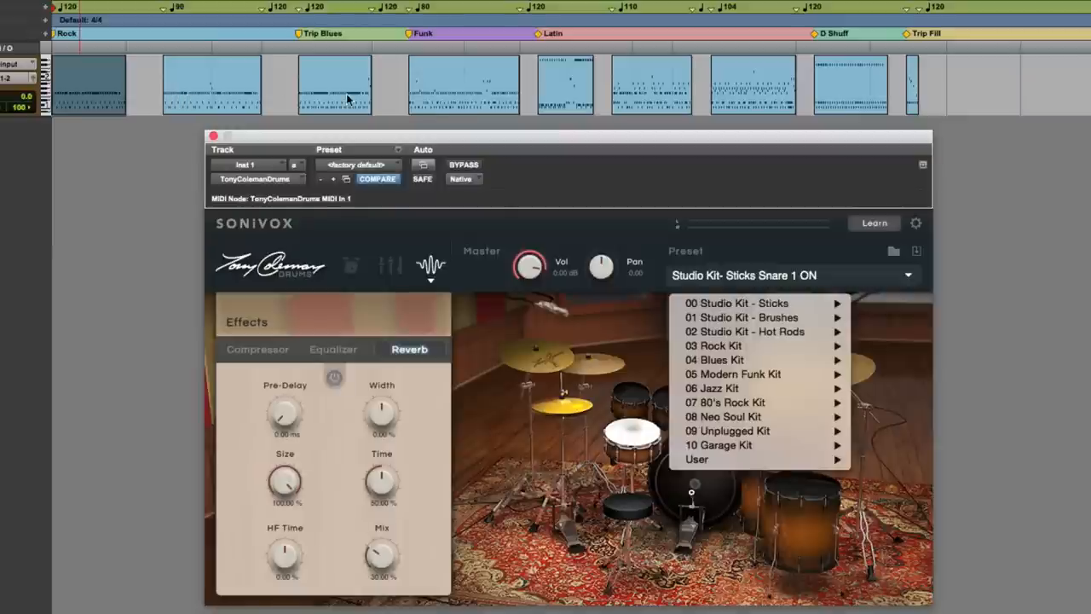
pyautogui.moveTo(622, 102)
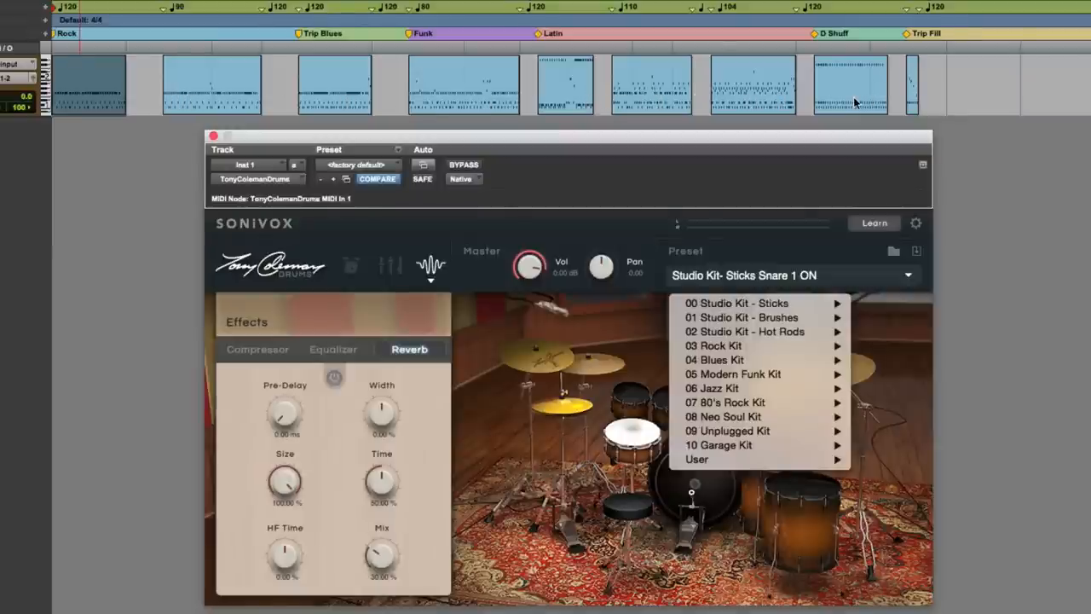
pyautogui.moveTo(744, 331)
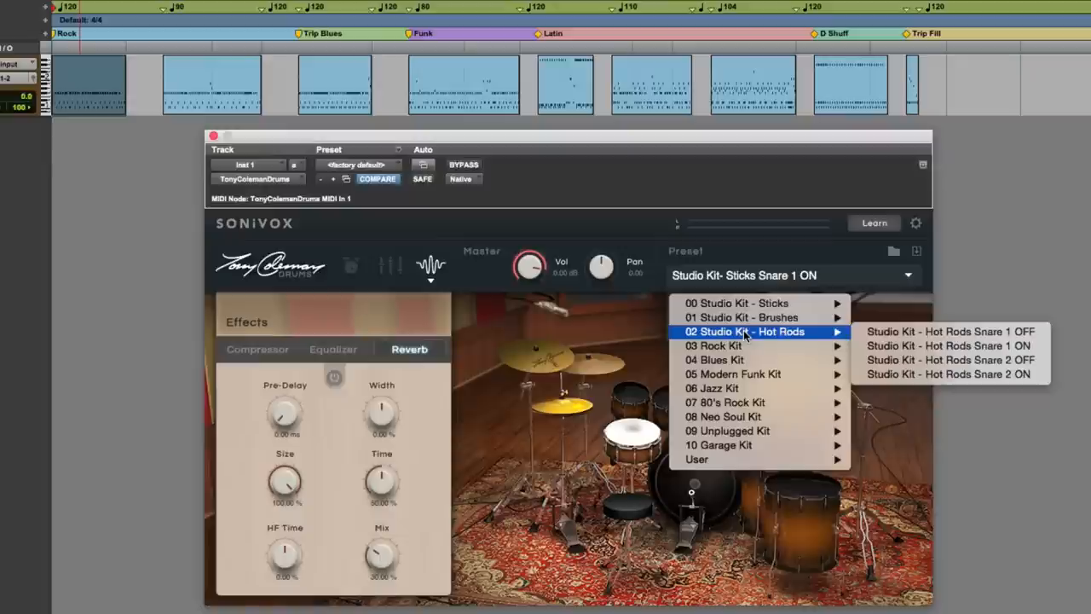
pyautogui.moveTo(741, 317)
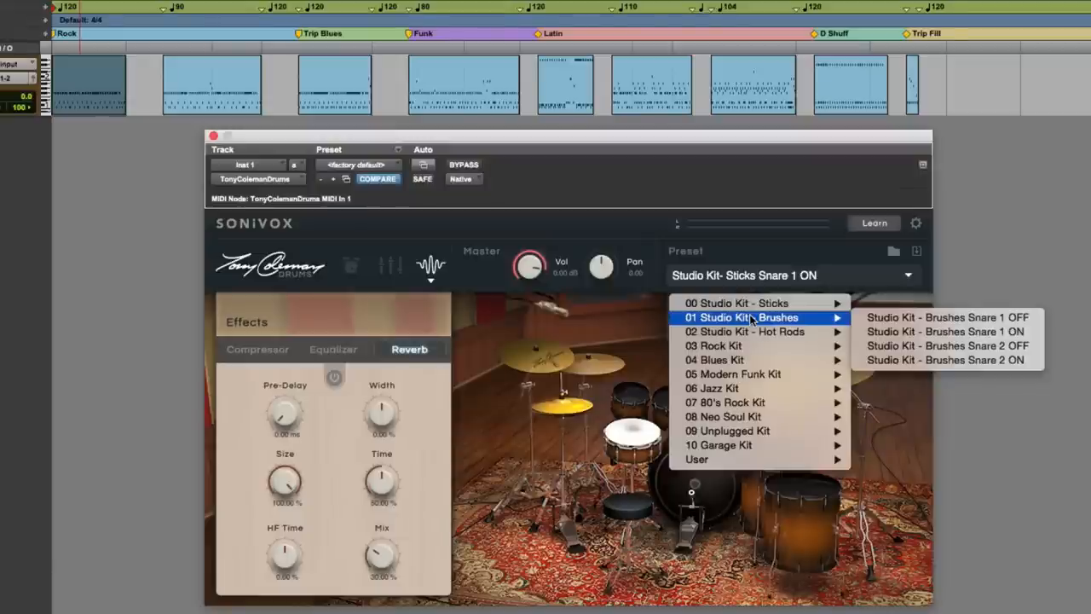
pyautogui.moveTo(735, 303)
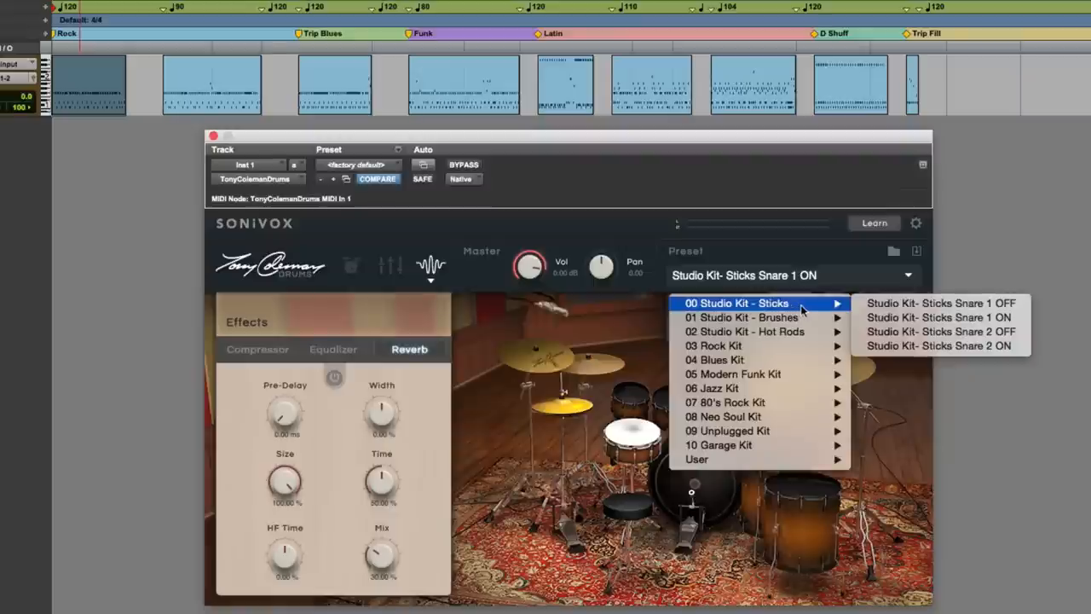
pyautogui.moveTo(938, 317)
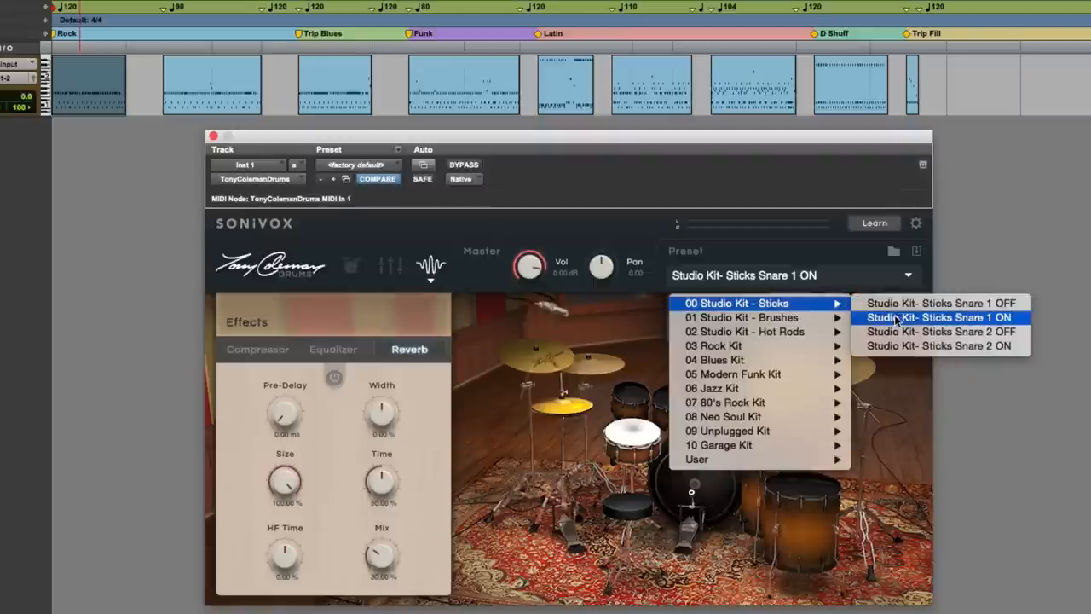
# Keep the Studio Kit Sticks Snare 1 ON loaded and bring the kit mixer back up via Drum Edit.
pyautogui.click(938, 317)
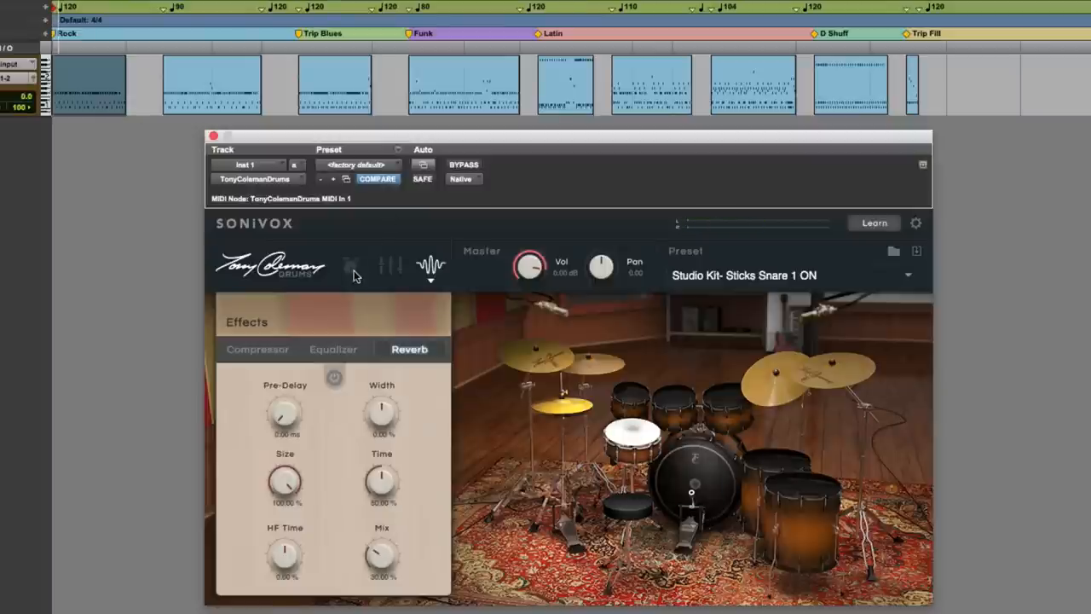
pyautogui.click(351, 264)
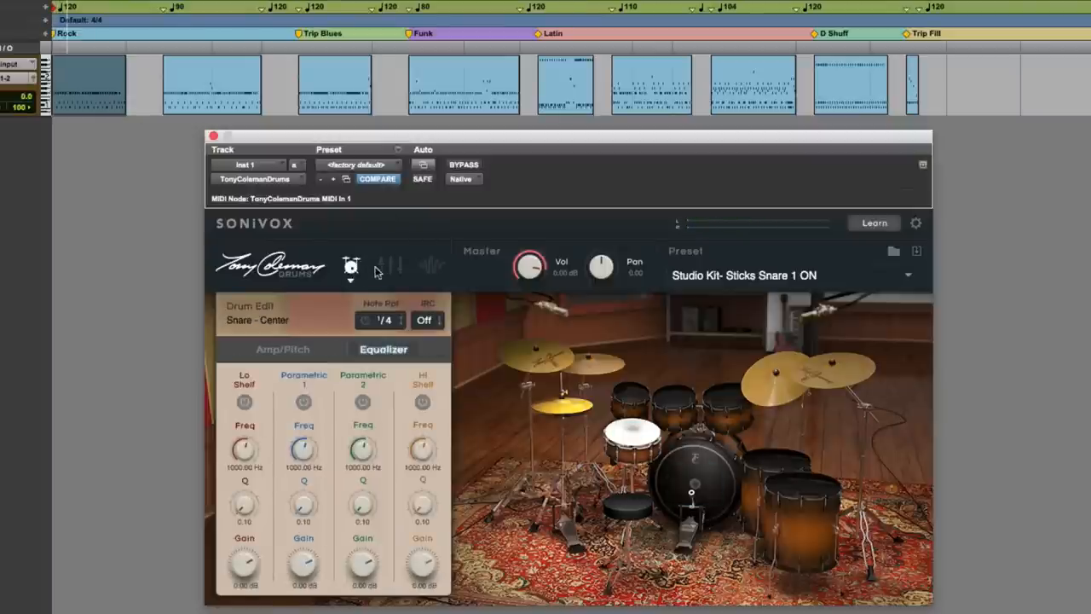
pyautogui.click(391, 266)
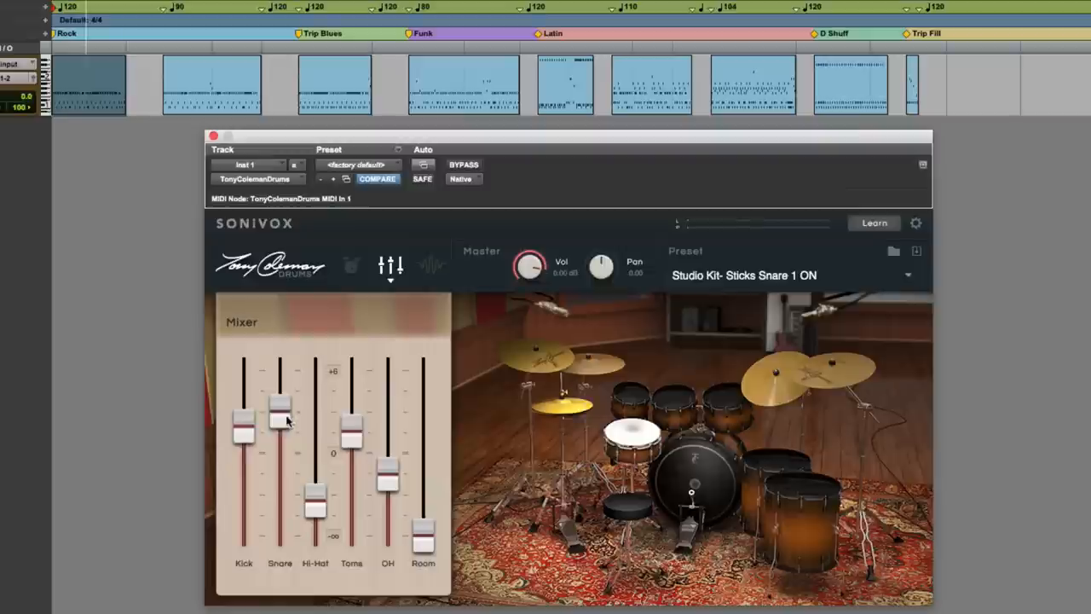
# Pull the Snare fader all the way down, then restore it to its original level.
pyautogui.moveTo(280, 411); pyautogui.dragTo(280, 542)
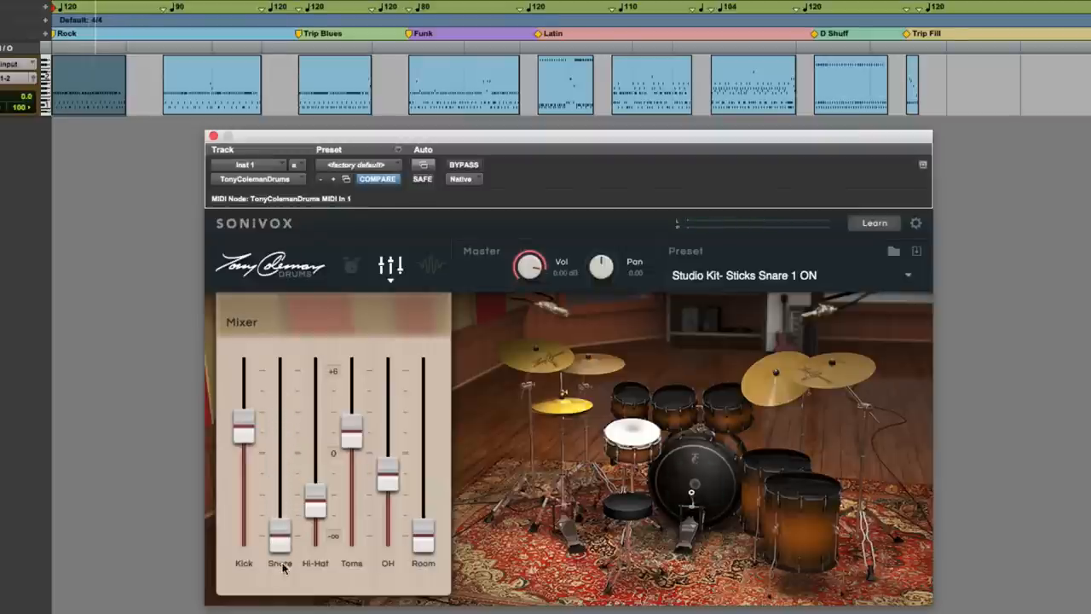
pyautogui.moveTo(279, 539); pyautogui.dragTo(280, 406)
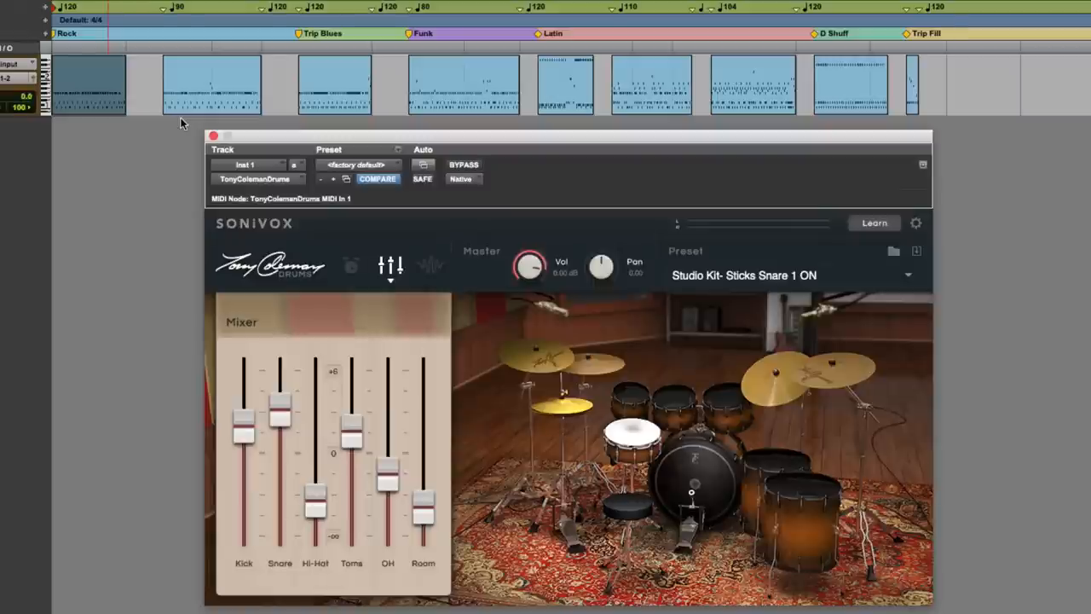
pyautogui.moveTo(228, 118)
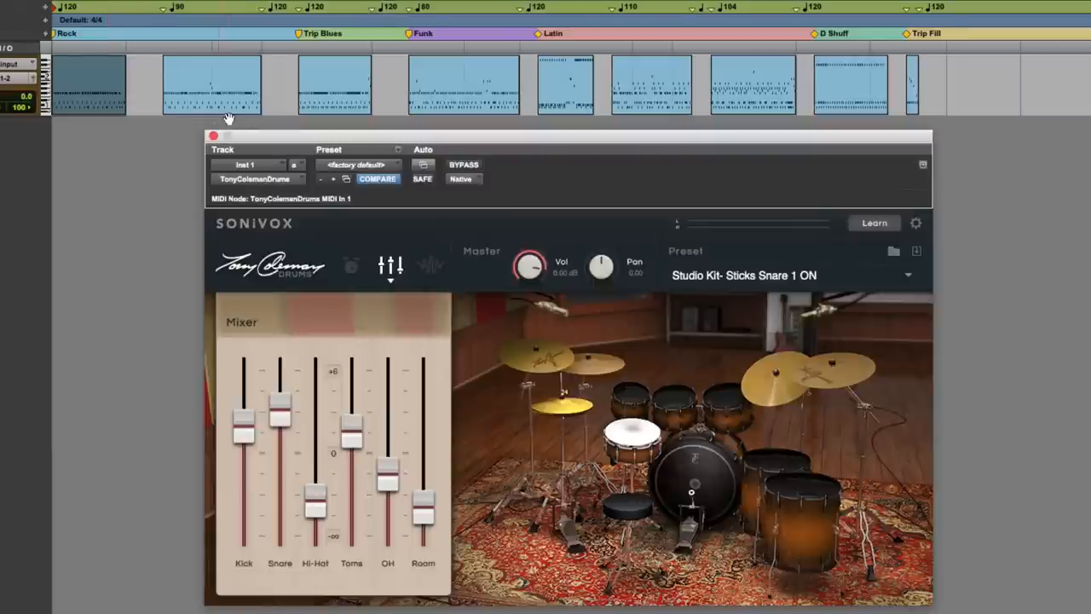
pyautogui.moveTo(327, 101)
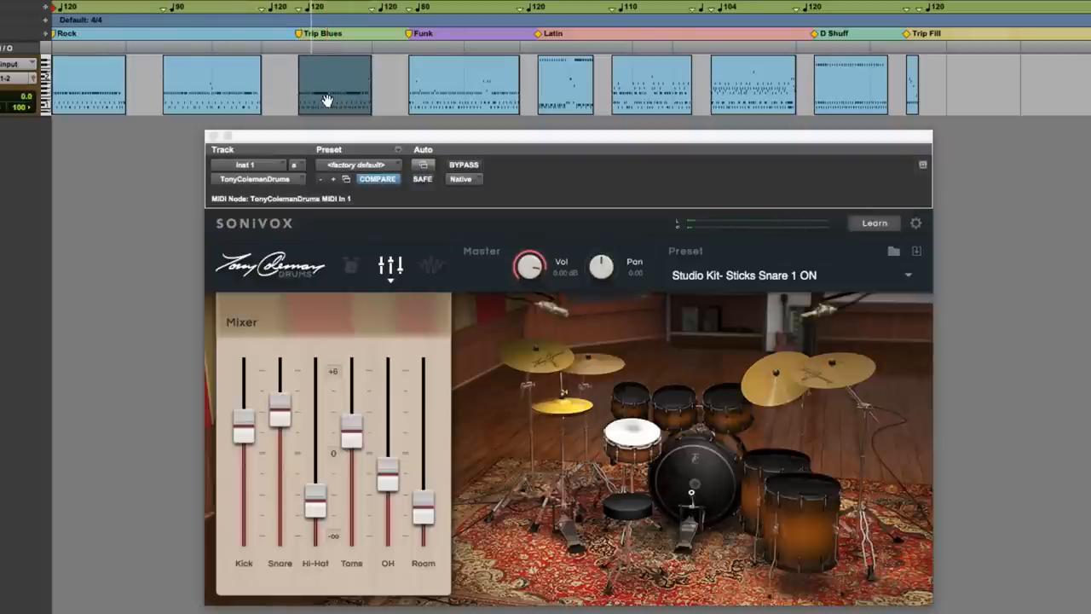
pyautogui.moveTo(310, 469)
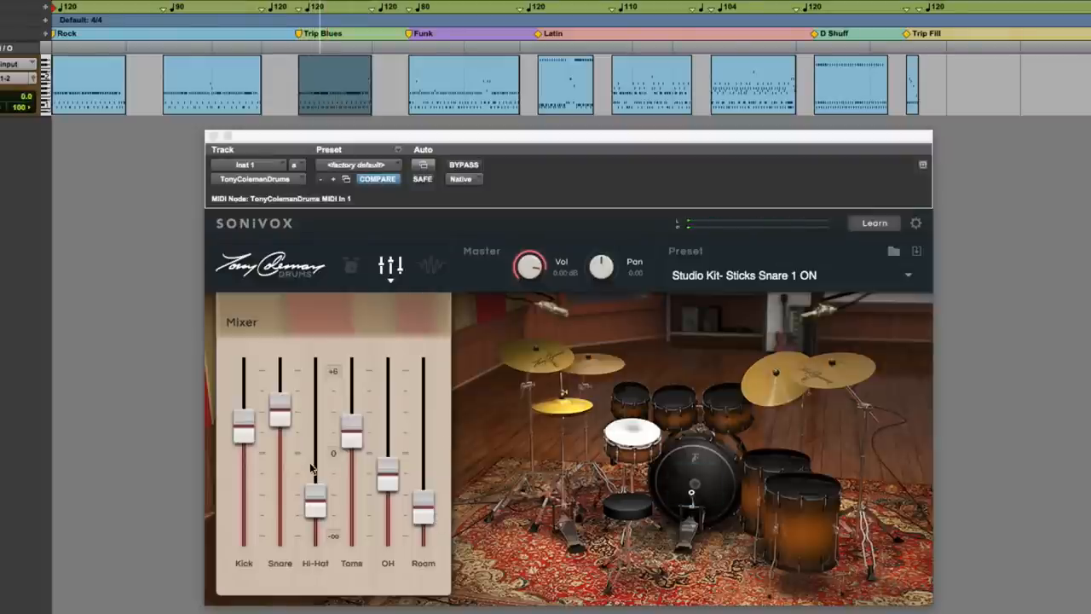
# Trigger the Snare - Center hit from the kit picture to audition the restored snare level.
pyautogui.moveTo(242, 426); pyautogui.dragTo(242, 447)
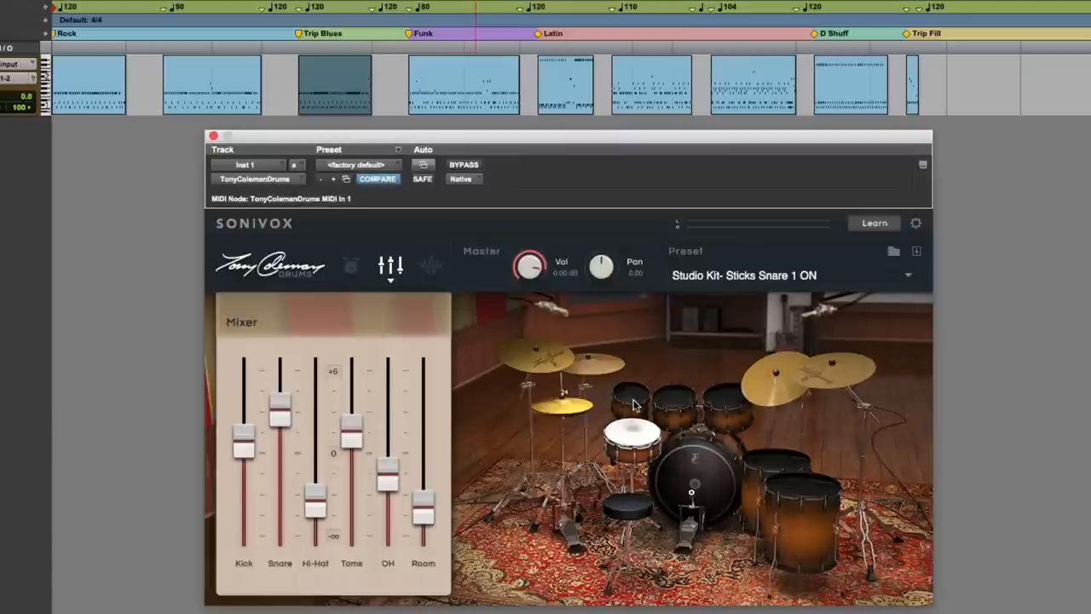
pyautogui.moveTo(632, 399)
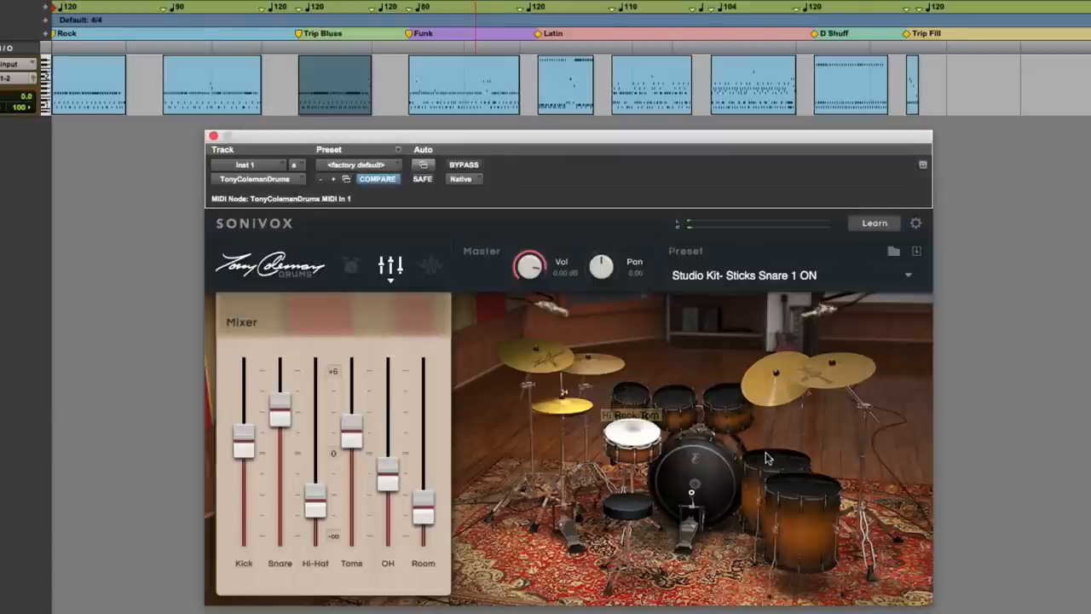
pyautogui.click(631, 435)
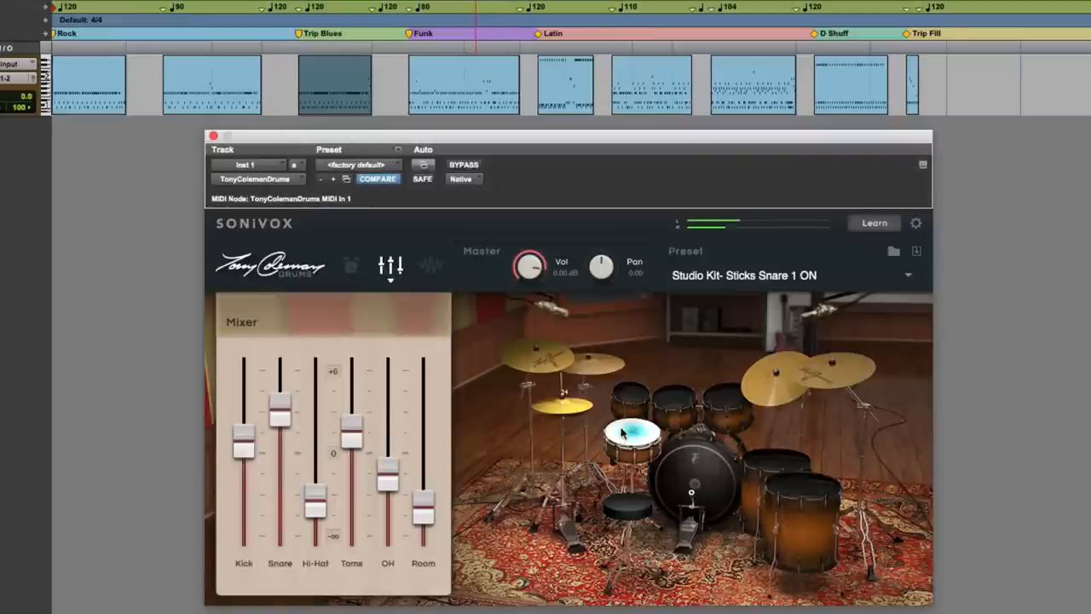
pyautogui.moveTo(628, 433)
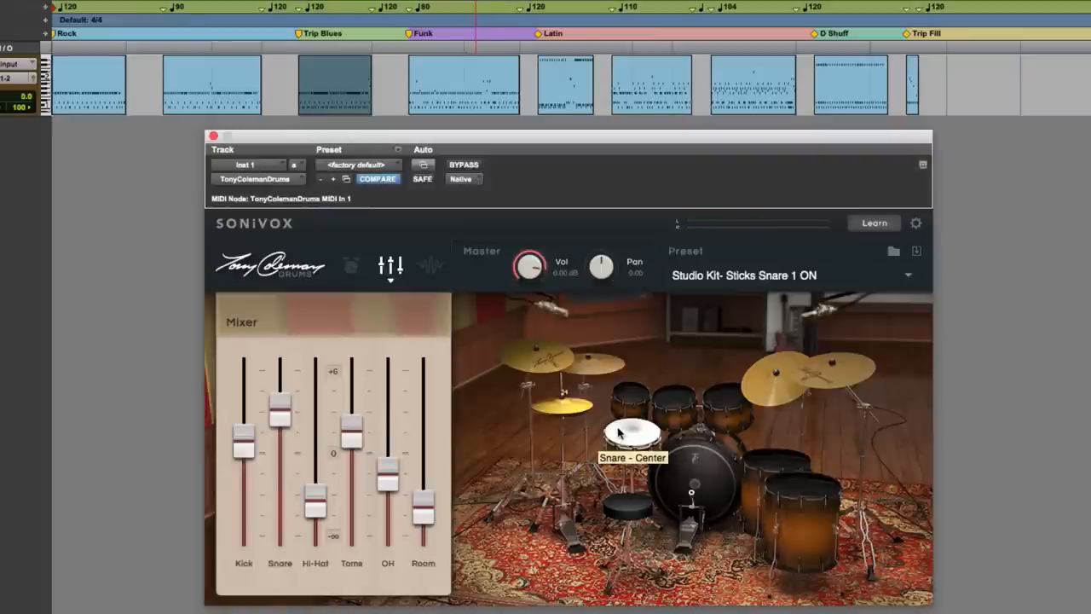
pyautogui.moveTo(464, 95)
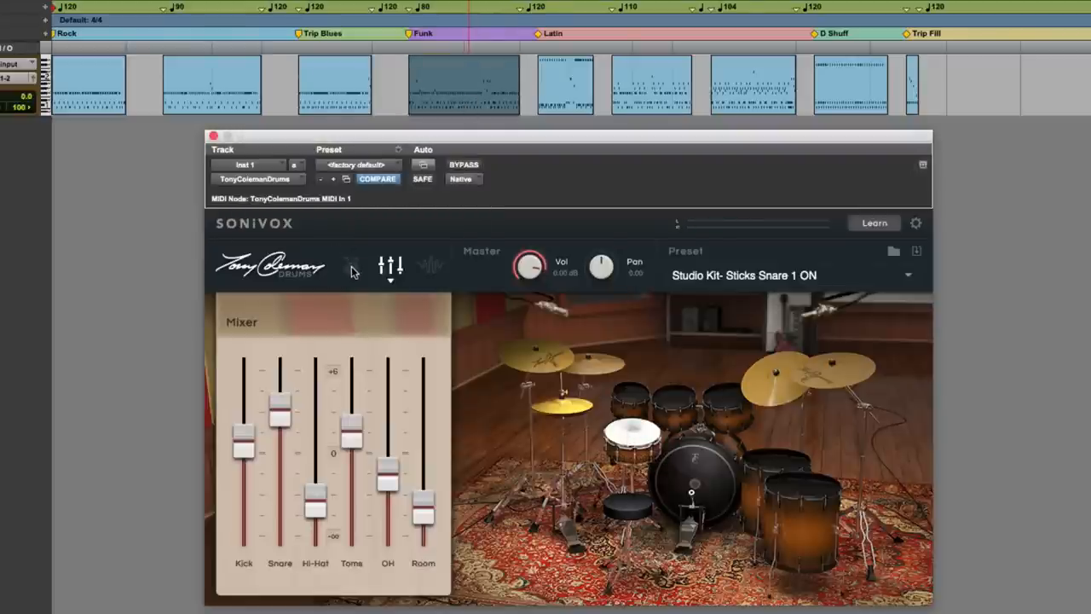
# Enable snare Parametric 2 around 1271 Hz with a narrower Q, and switch on the Hi Shelf band.
pyautogui.click(351, 266)
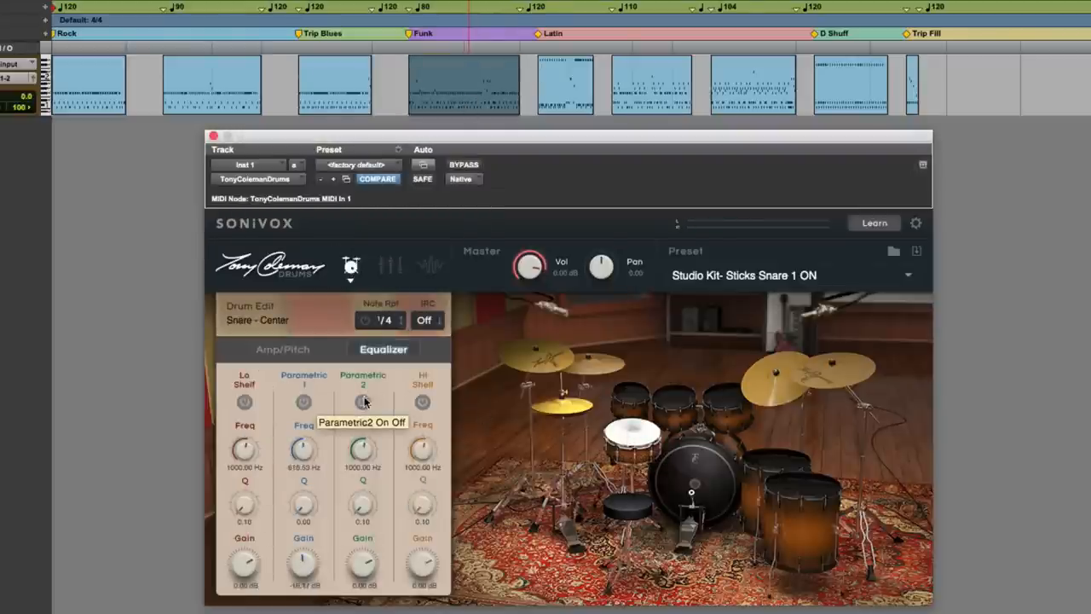
pyautogui.click(361, 402)
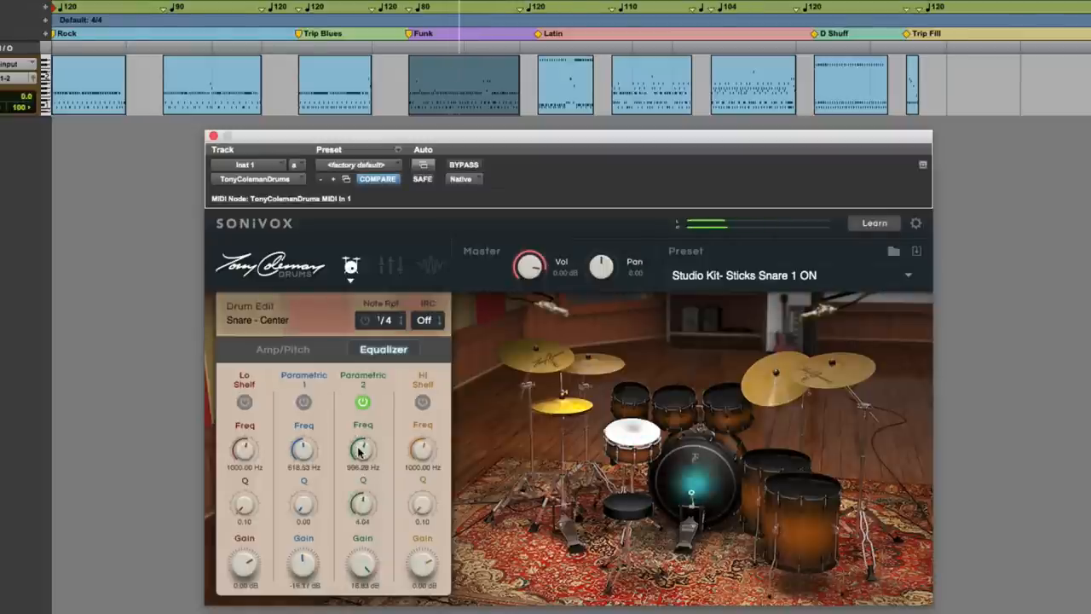
pyautogui.moveTo(361, 450); pyautogui.dragTo(362, 443)
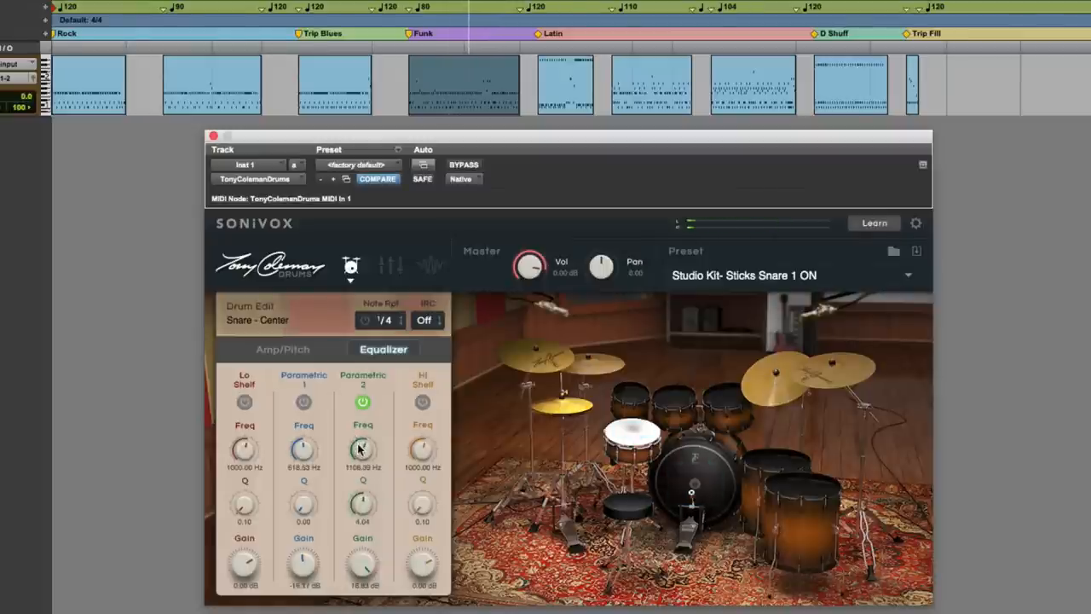
pyautogui.moveTo(362, 450); pyautogui.dragTo(361, 439)
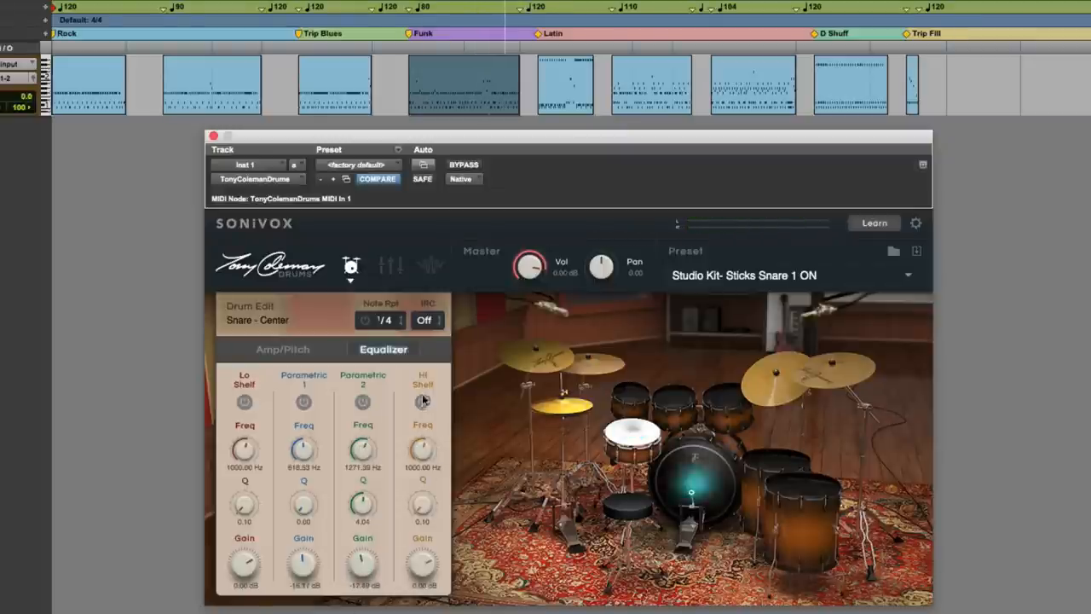
pyautogui.click(423, 403)
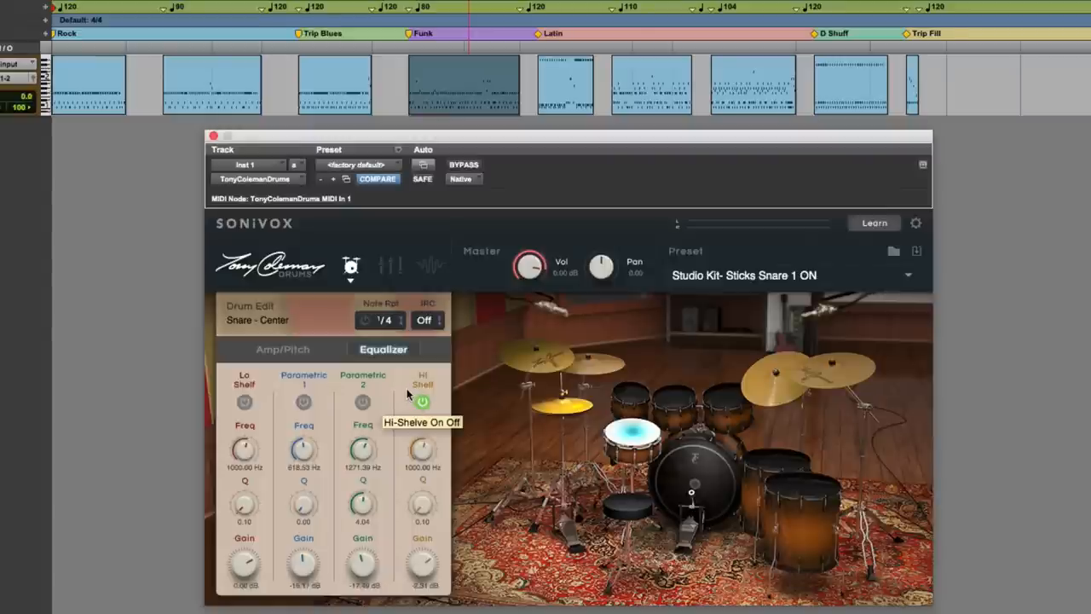
# Turn the reverb on, adjust its mix and another parameter, then return to the kit mixer.
pyautogui.click(430, 266)
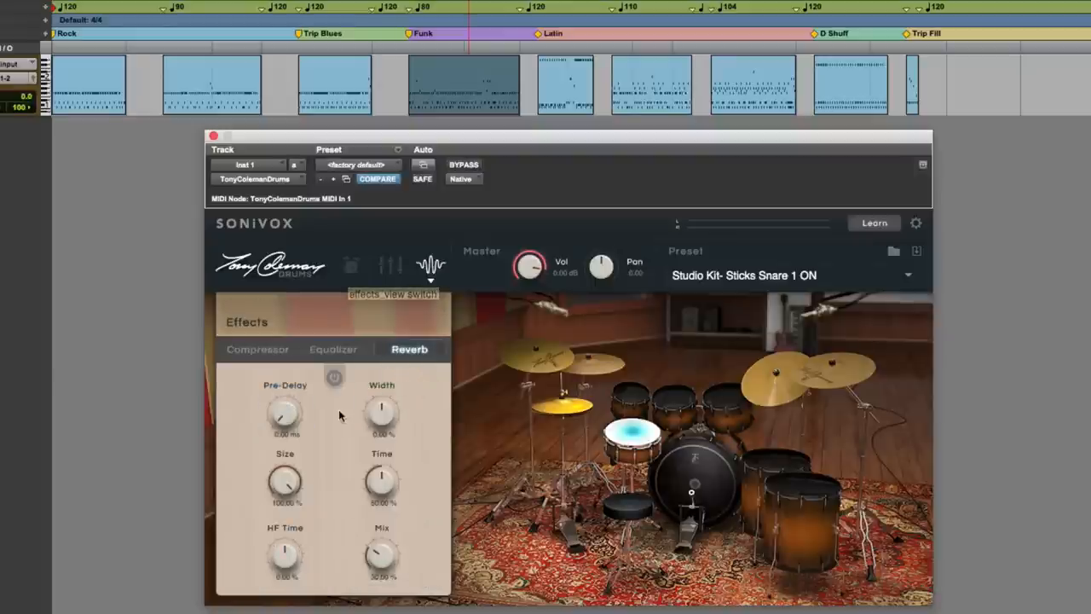
pyautogui.click(334, 377)
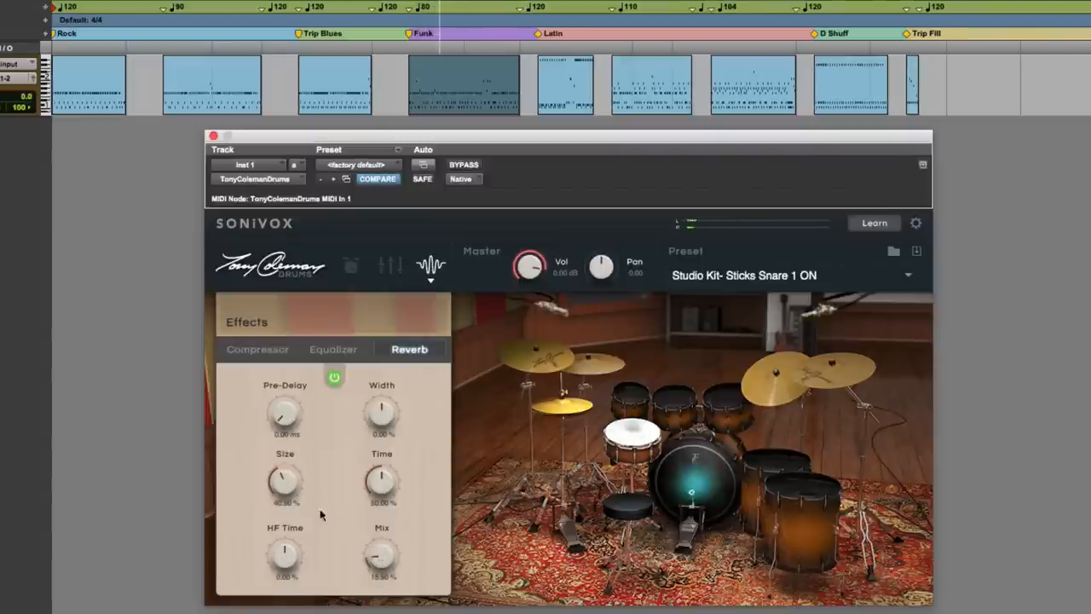
pyautogui.moveTo(285, 417); pyautogui.dragTo(288, 411)
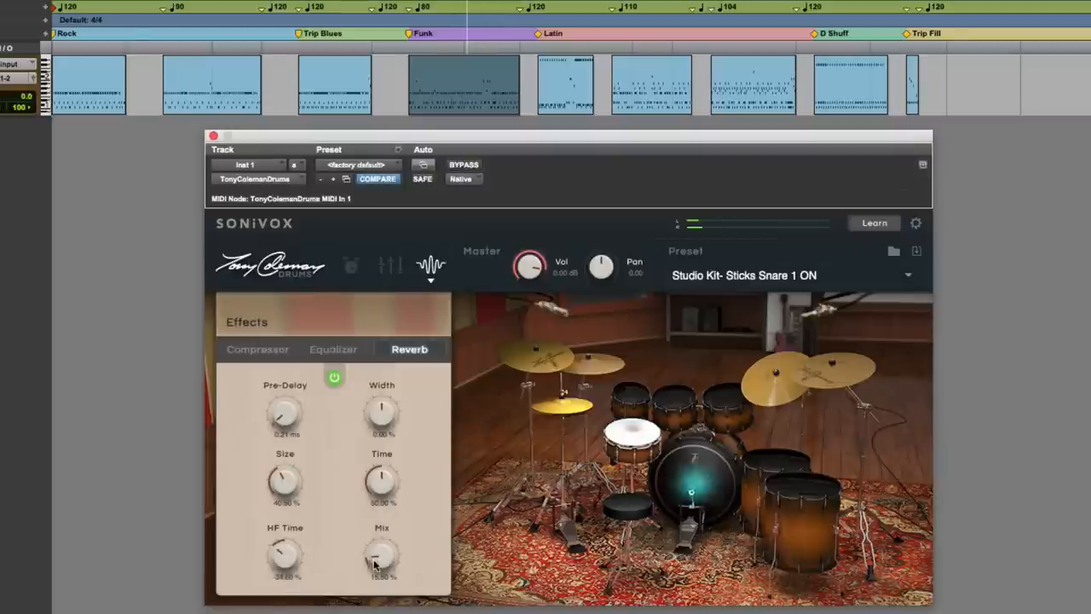
pyautogui.moveTo(381, 559); pyautogui.dragTo(382, 549)
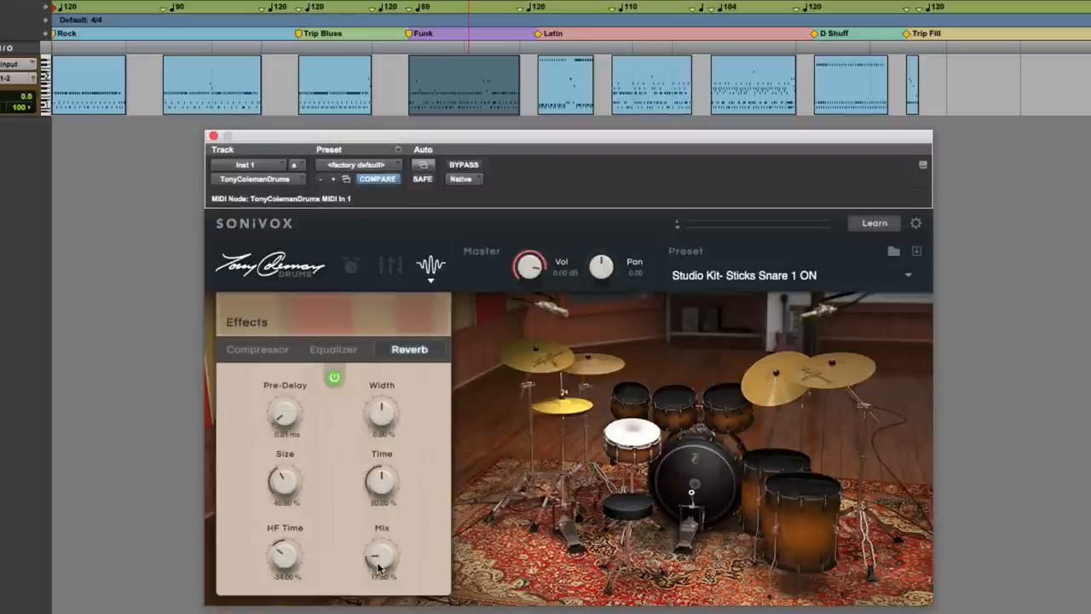
pyautogui.moveTo(382, 554)
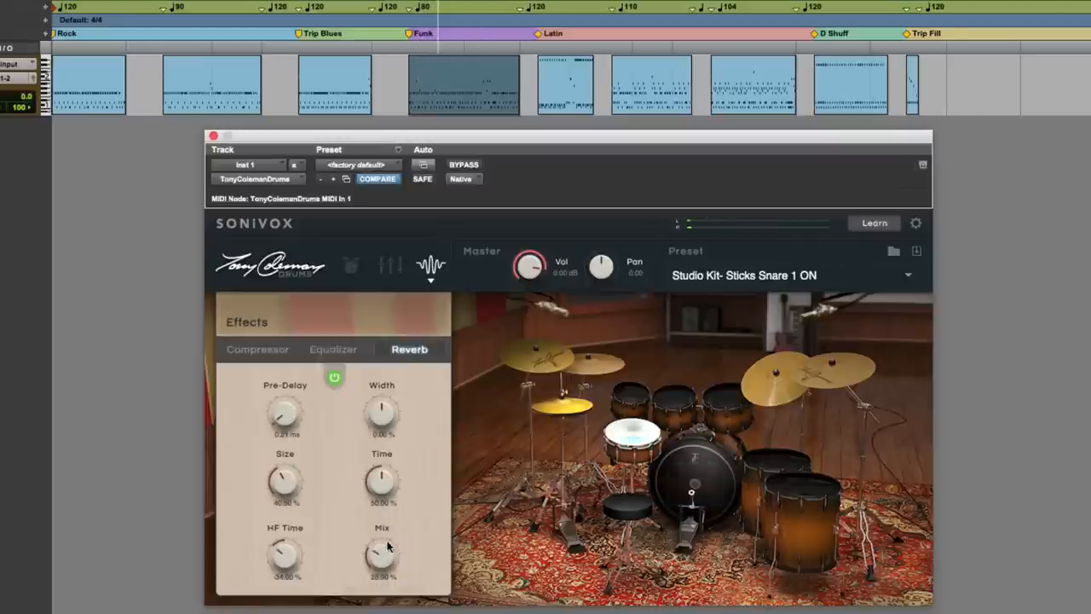
pyautogui.click(390, 266)
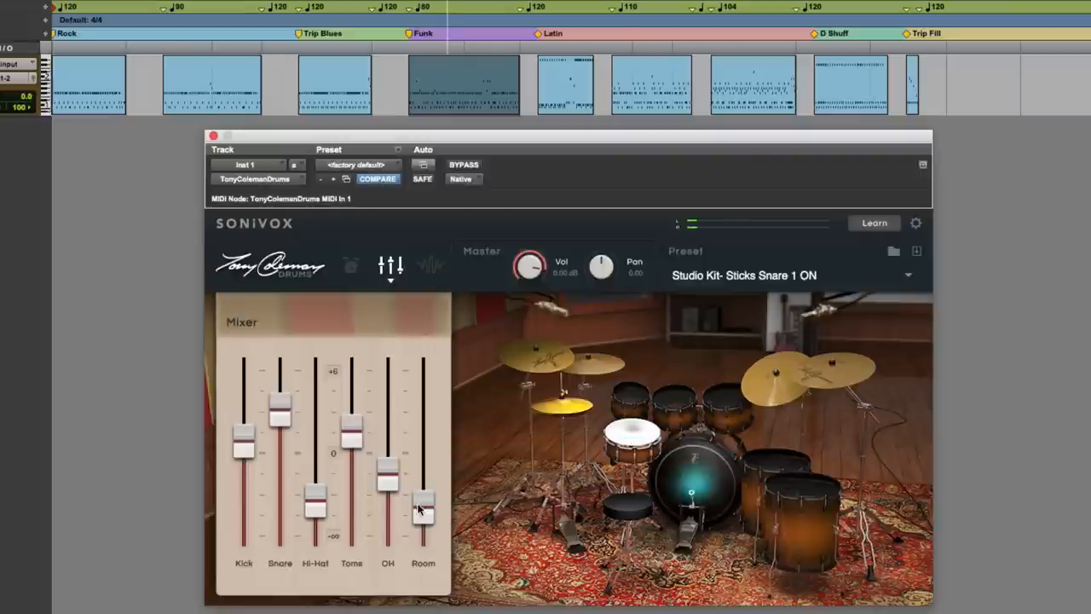
# Raise the Room mic fader slightly in the kit mixer.
pyautogui.moveTo(423, 510); pyautogui.dragTo(423, 486)
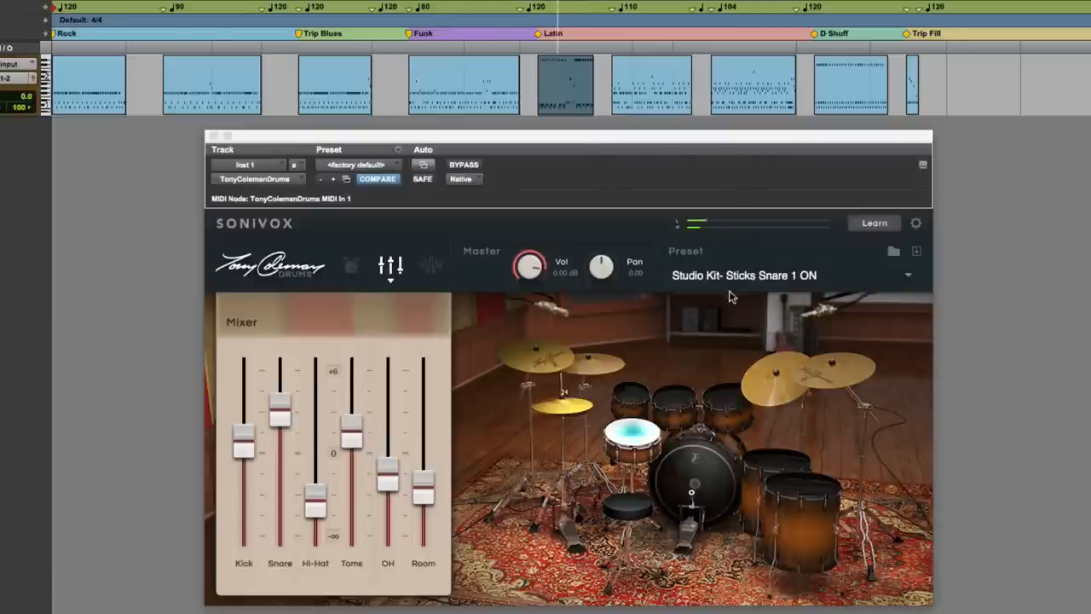
pyautogui.moveTo(757, 254)
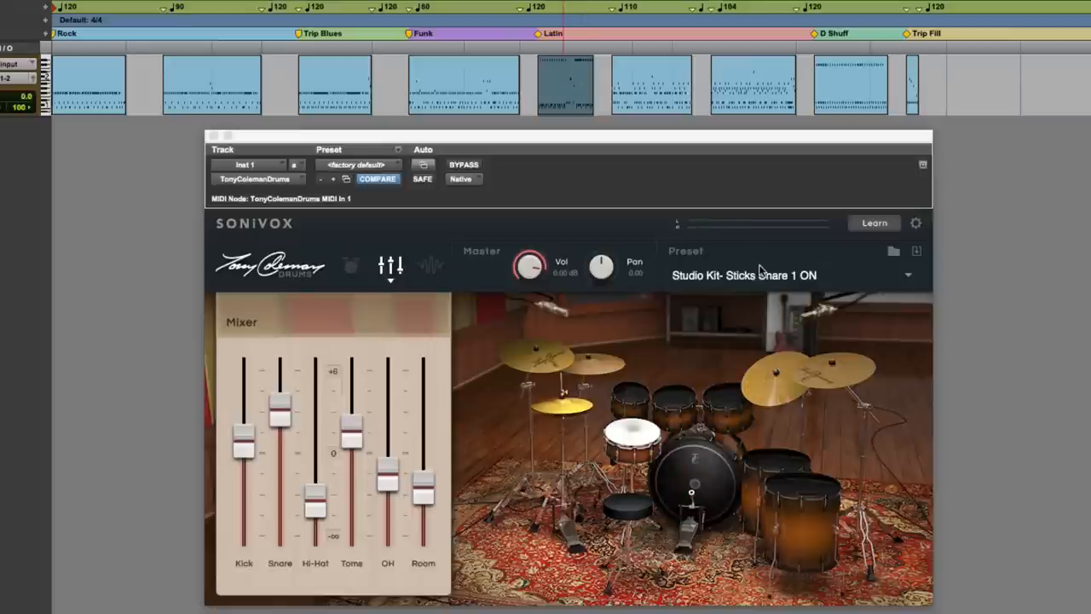
pyautogui.moveTo(760, 275)
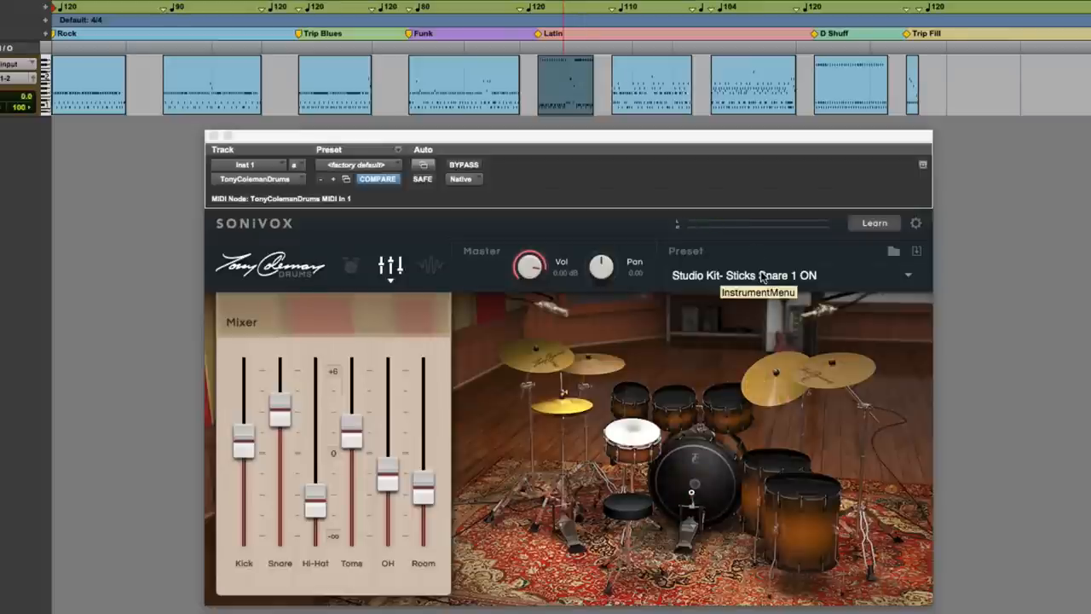
pyautogui.moveTo(426, 544)
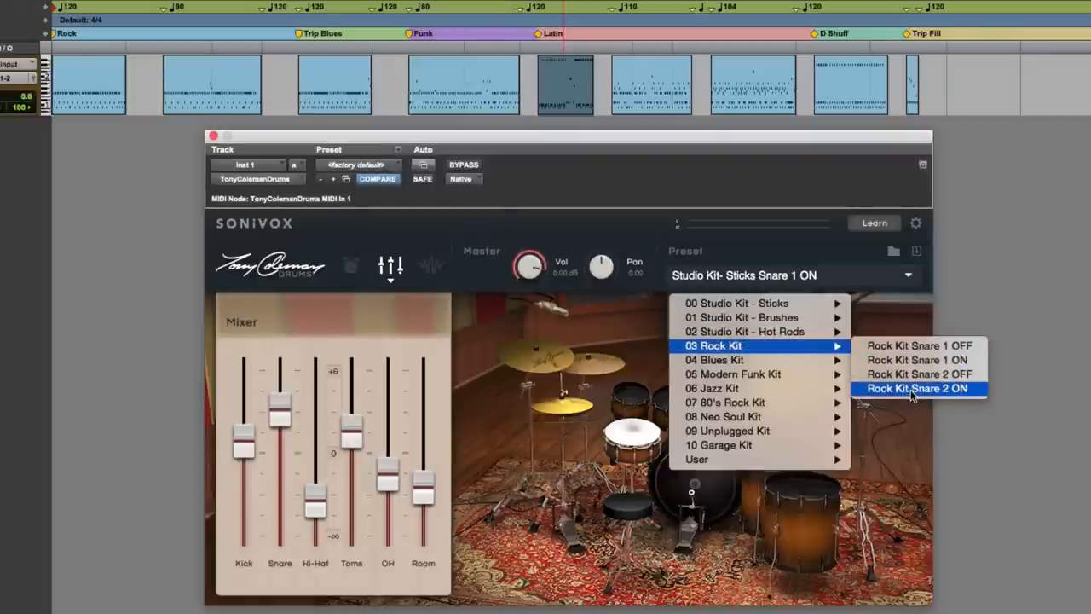
# Load the Rock Kit Snare 2 ON preset and view the snare's Amp/Pitch envelopes.
pyautogui.click(917, 389)
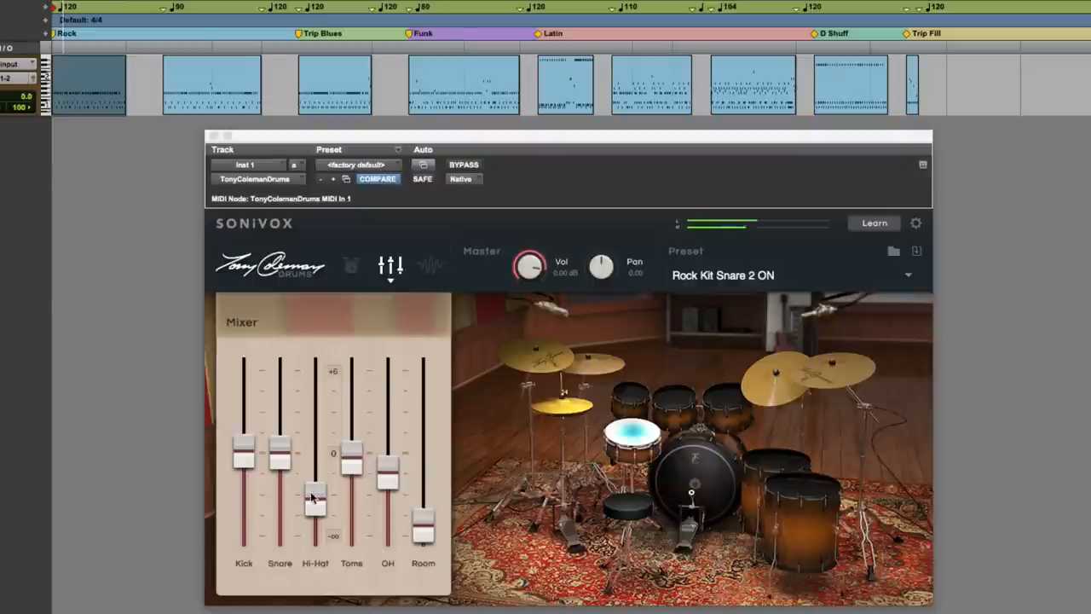
pyautogui.click(349, 266)
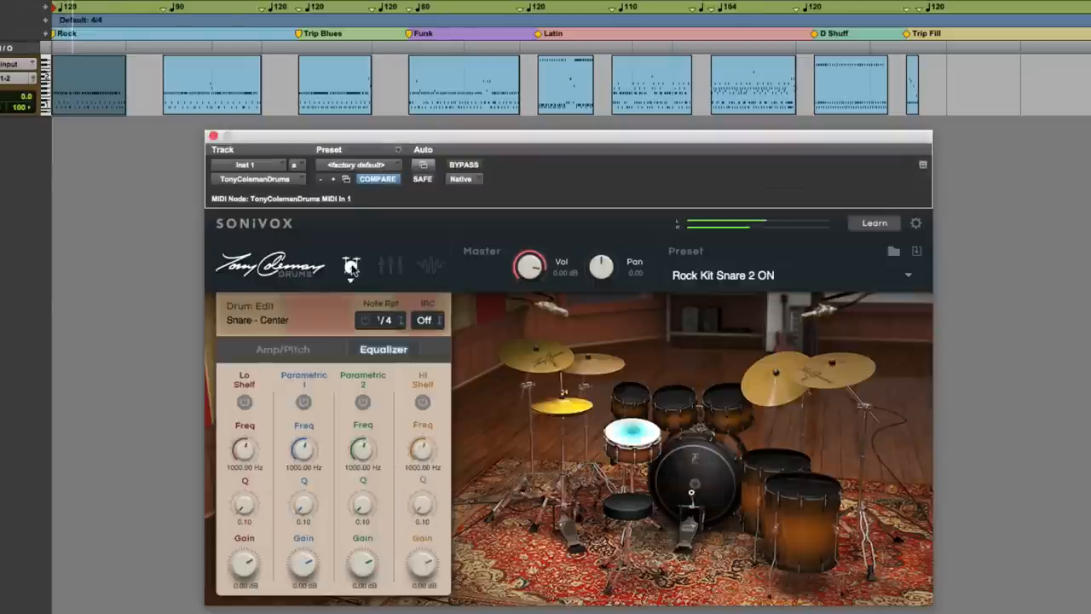
pyautogui.click(282, 349)
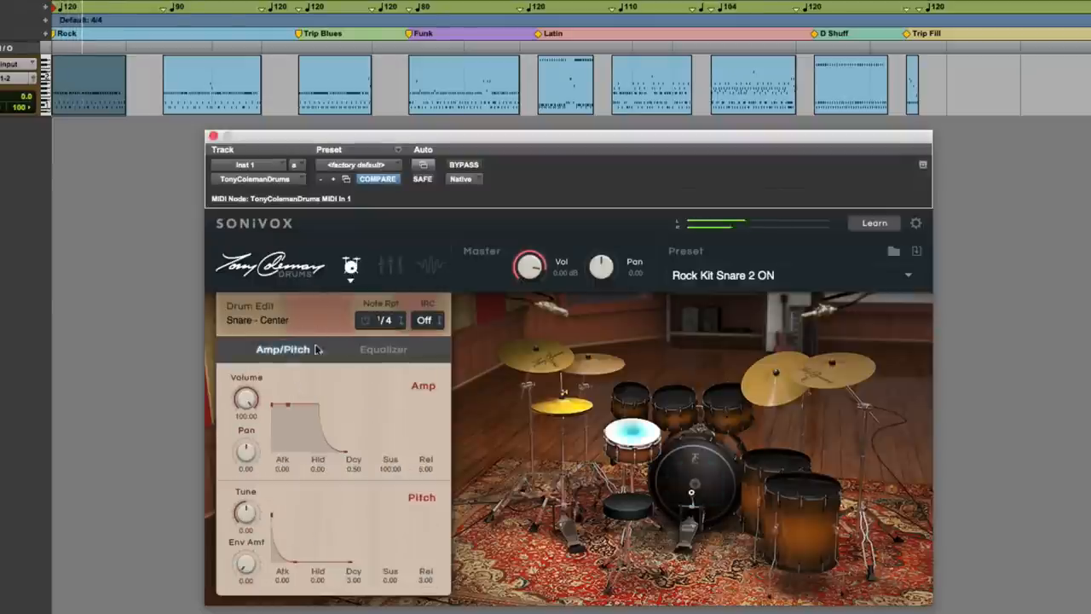
# Bring up the Reverb effect settings and switch the reverb on.
pyautogui.click(382, 348)
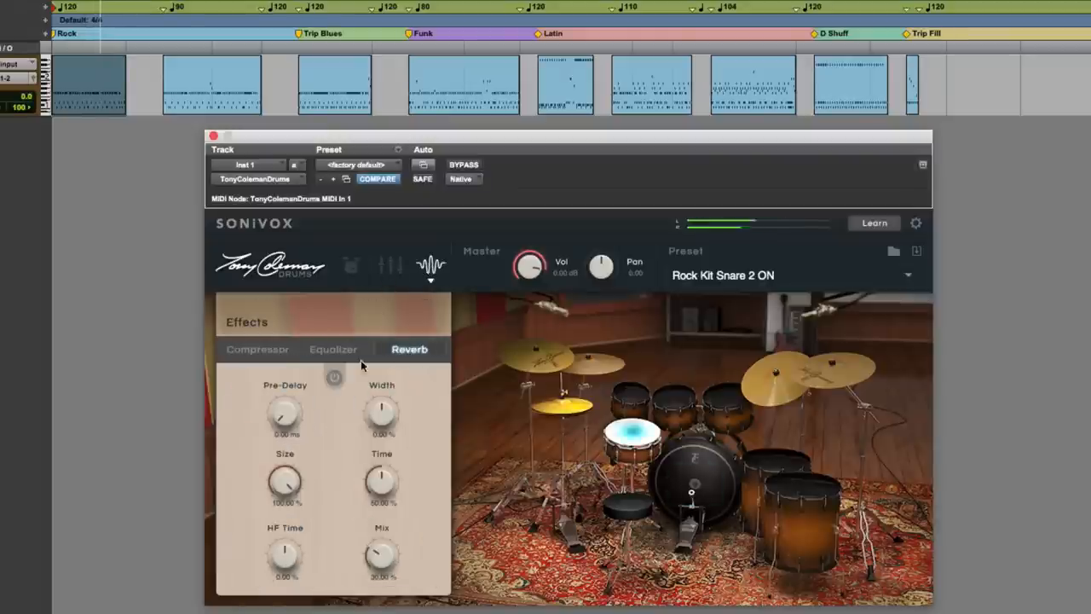
pyautogui.click(334, 377)
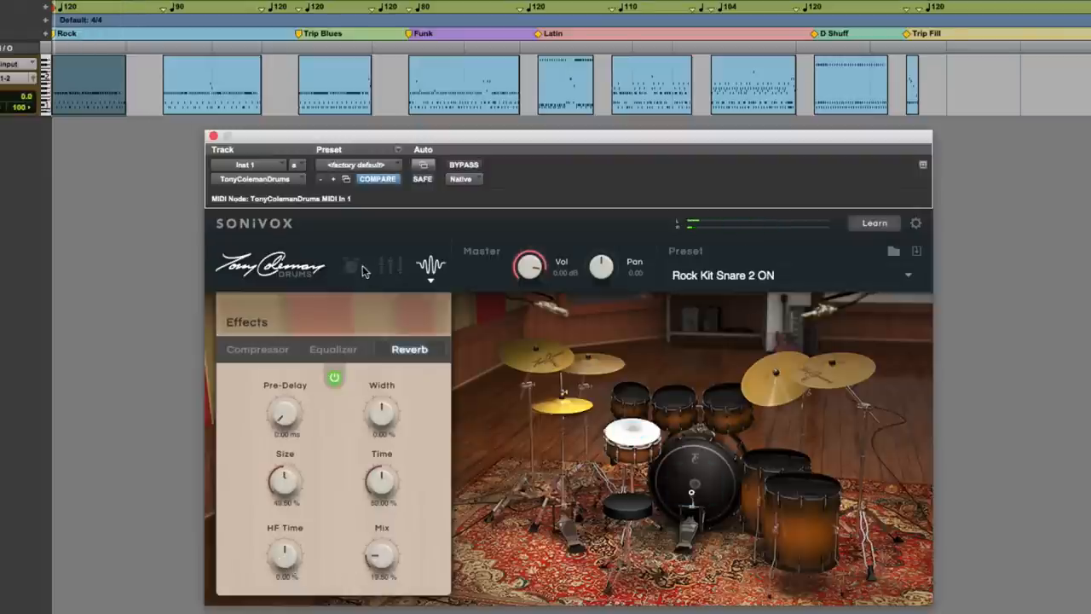
# Back in the kit mixer, play the Rock Kit groove from the Latin, G Shuff and Trip Fill sections.
pyautogui.click(392, 266)
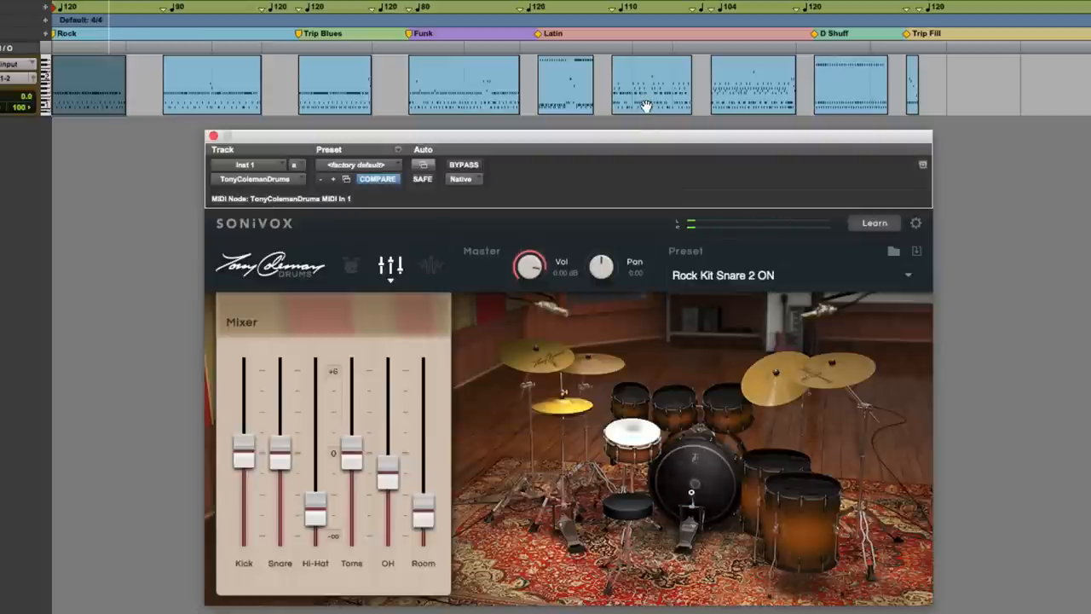
pyautogui.click(631, 435)
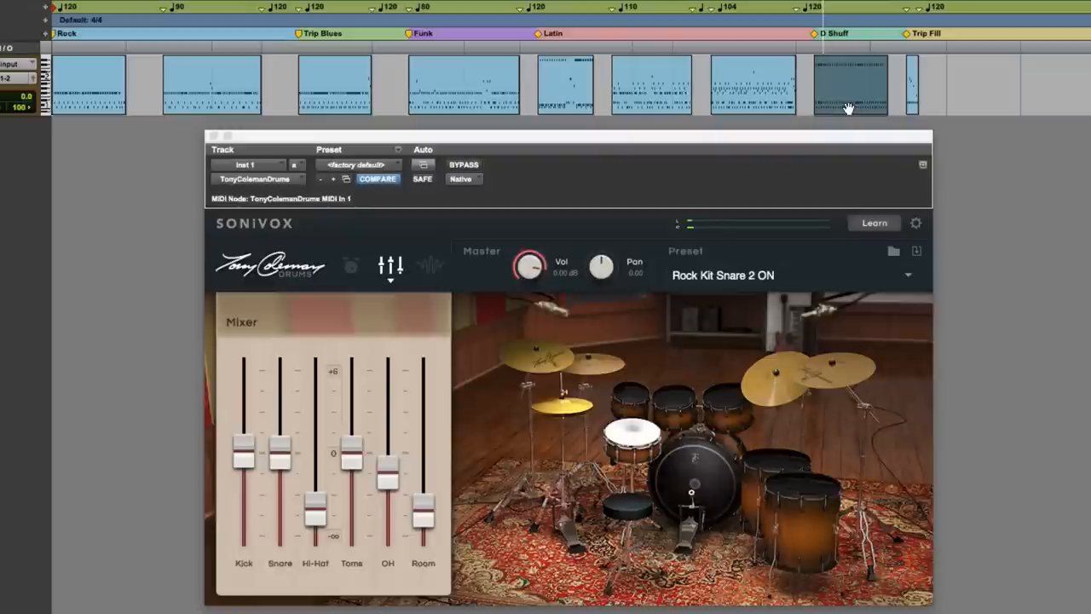
pyautogui.click(630, 434)
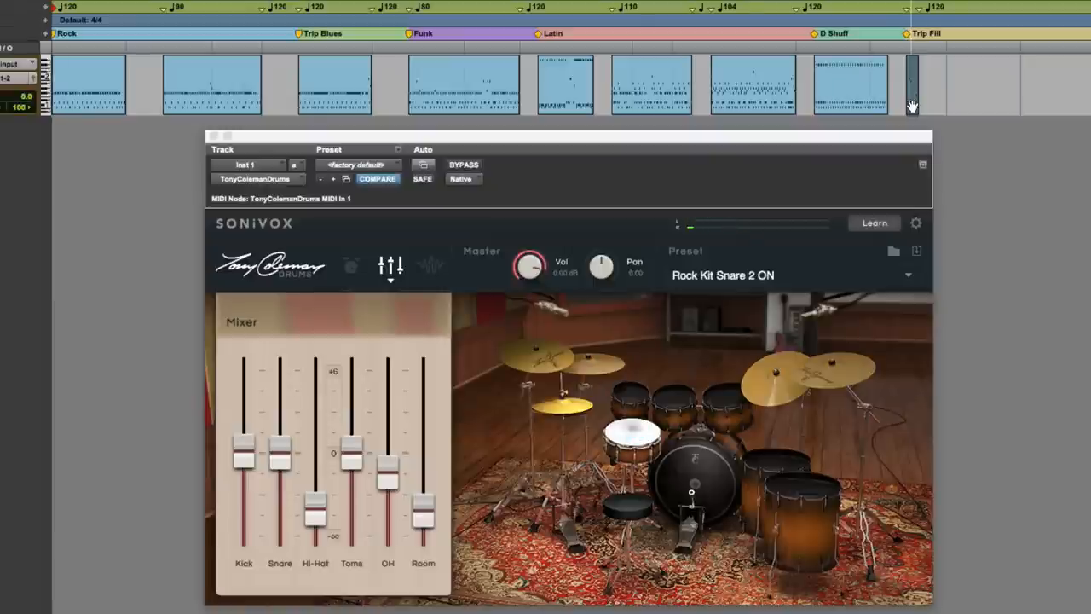
pyautogui.click(631, 435)
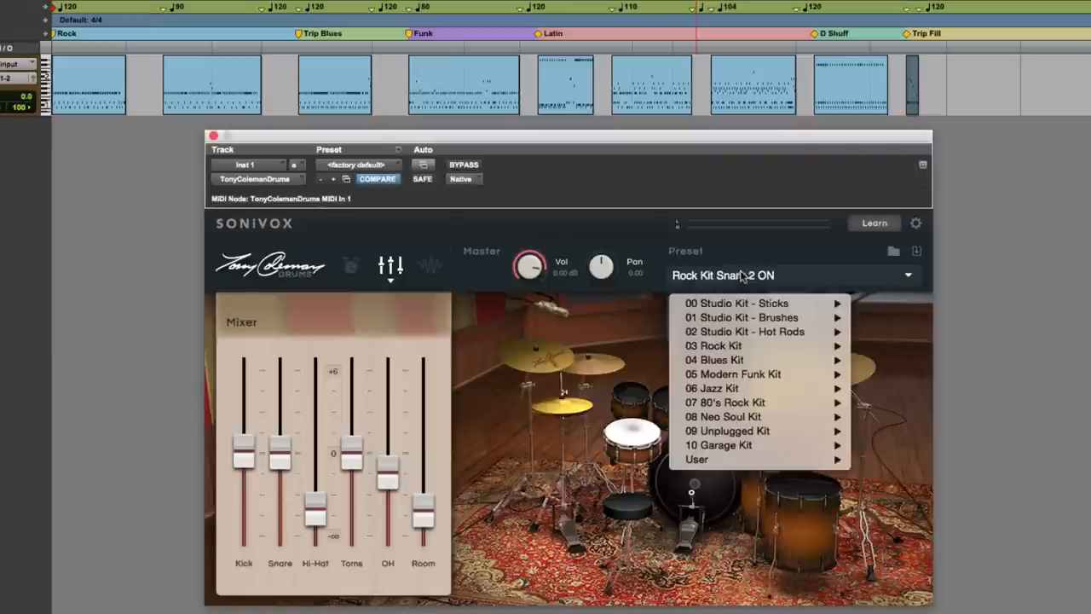
pyautogui.moveTo(713, 388)
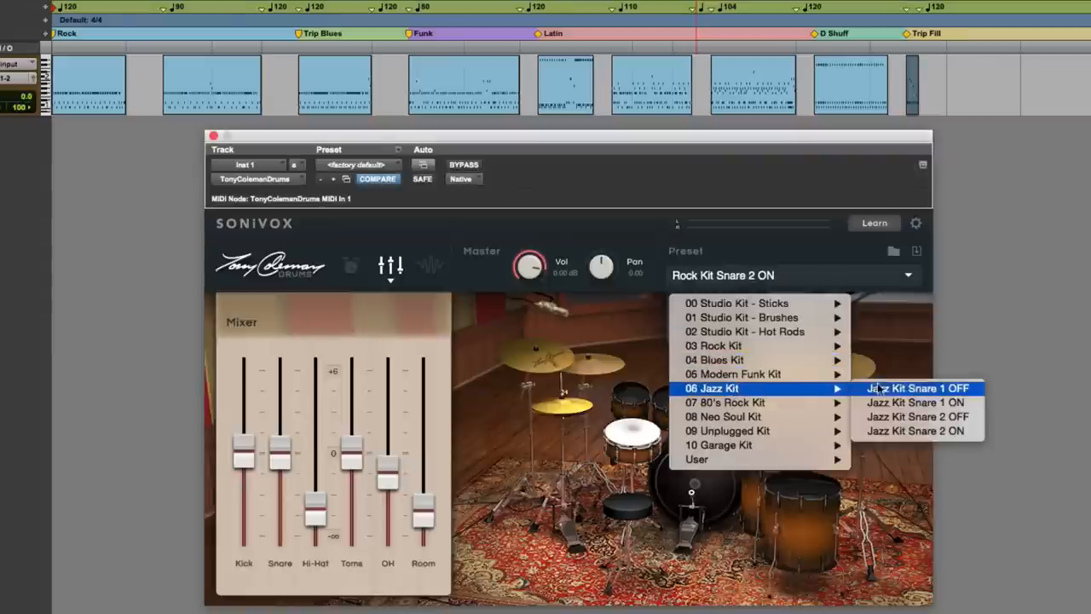
# Load the Jazz Kit Snare 1 ON preset from the 06 Jazz Kit menu.
pyautogui.click(918, 403)
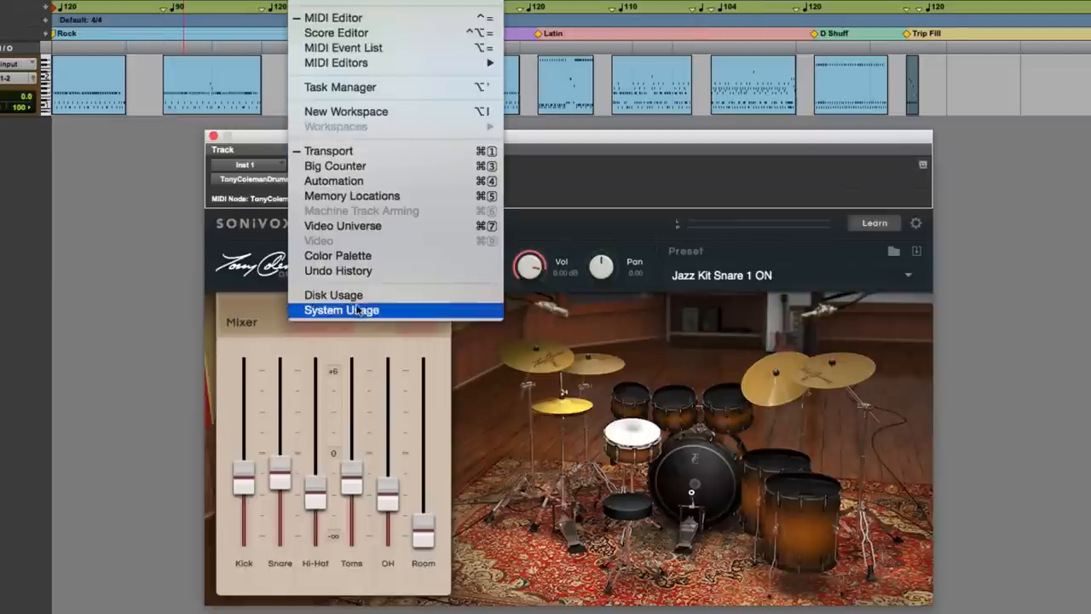
# Check CPU/DSP load in the System Usage monitor, then play a later song section with the Jazz Kit.
pyautogui.click(341, 311)
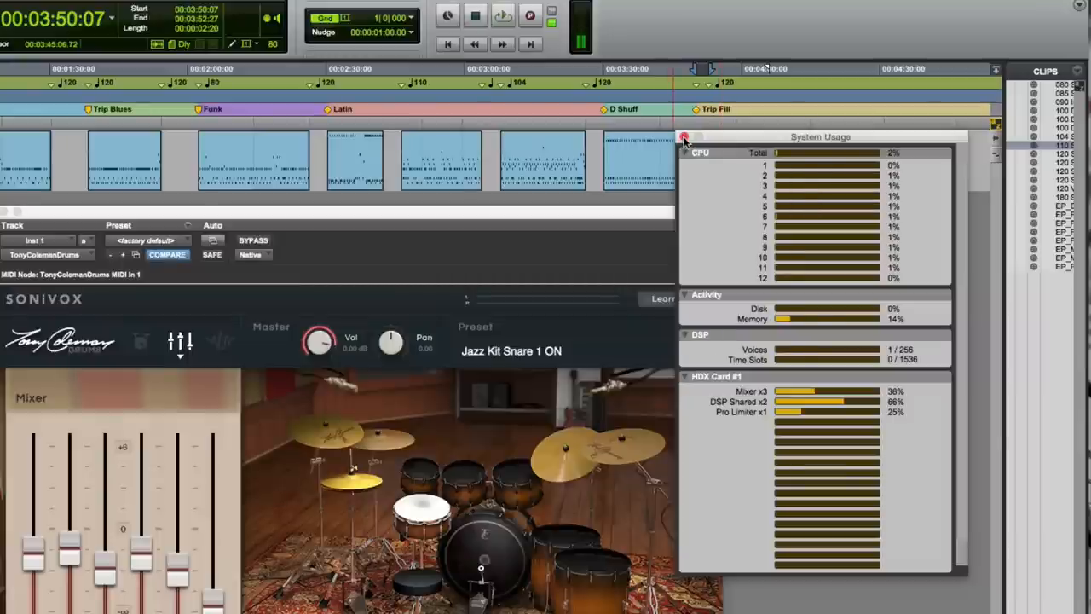
pyautogui.click(684, 136)
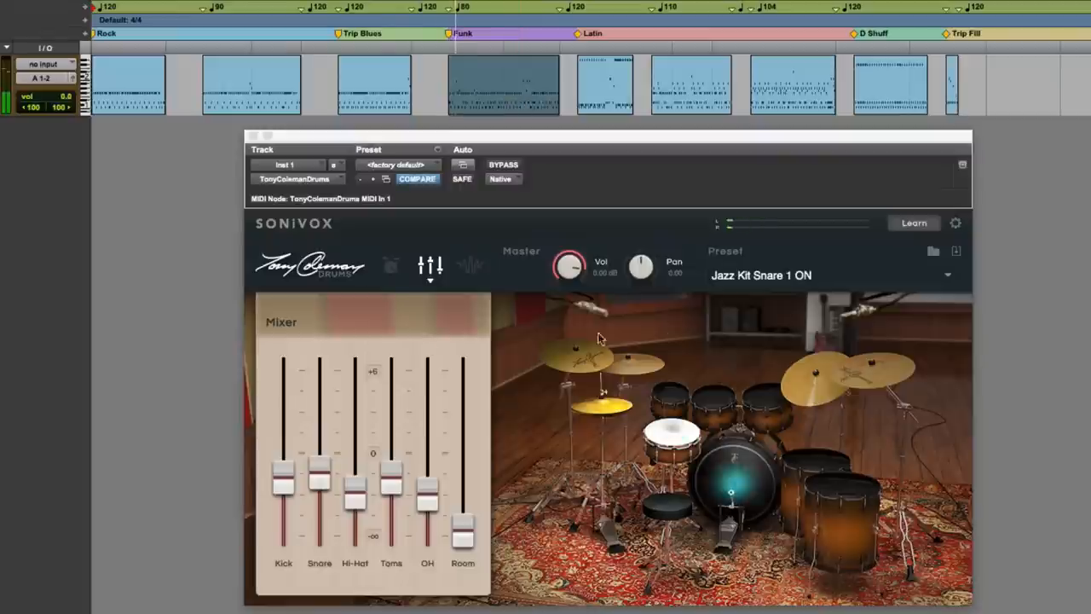
pyautogui.click(948, 275)
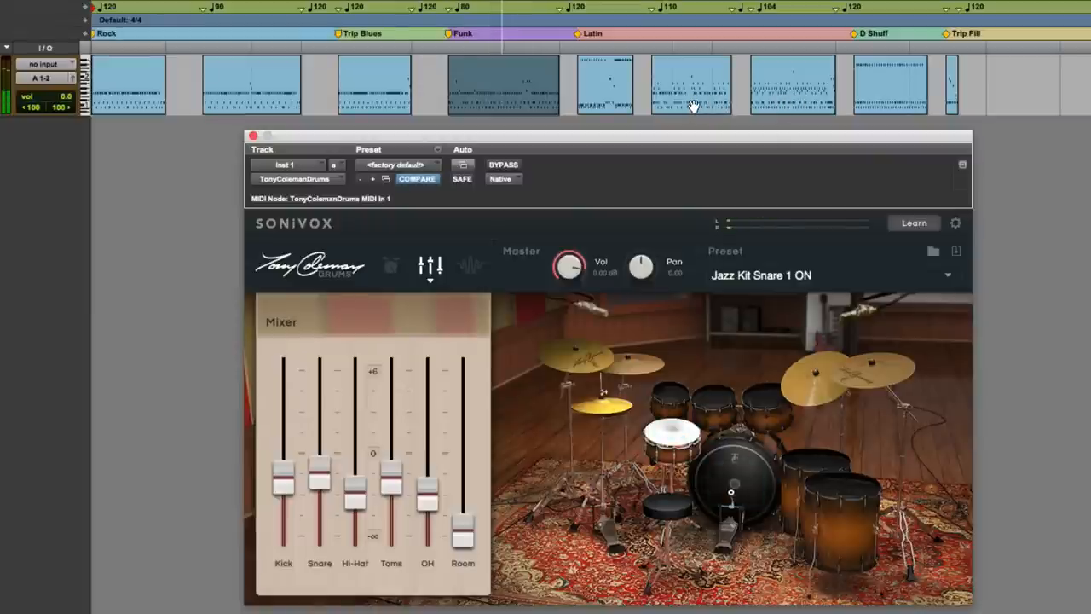
pyautogui.click(731, 486)
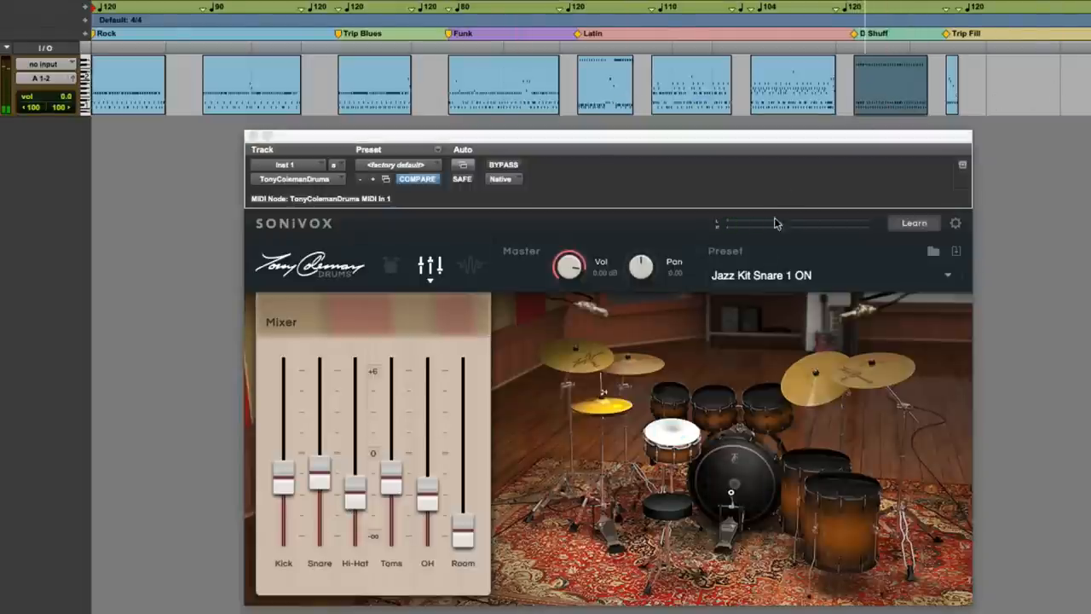
pyautogui.moveTo(764, 276)
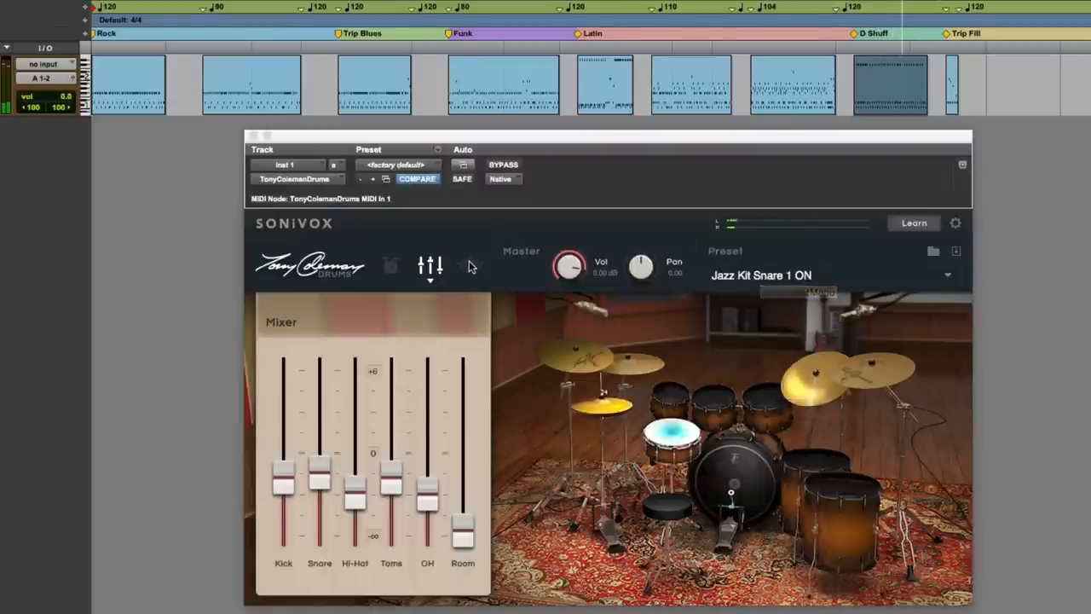
# Show the Jazz Kit's Reverb effect settings and adjust the Mix amount.
pyautogui.click(471, 266)
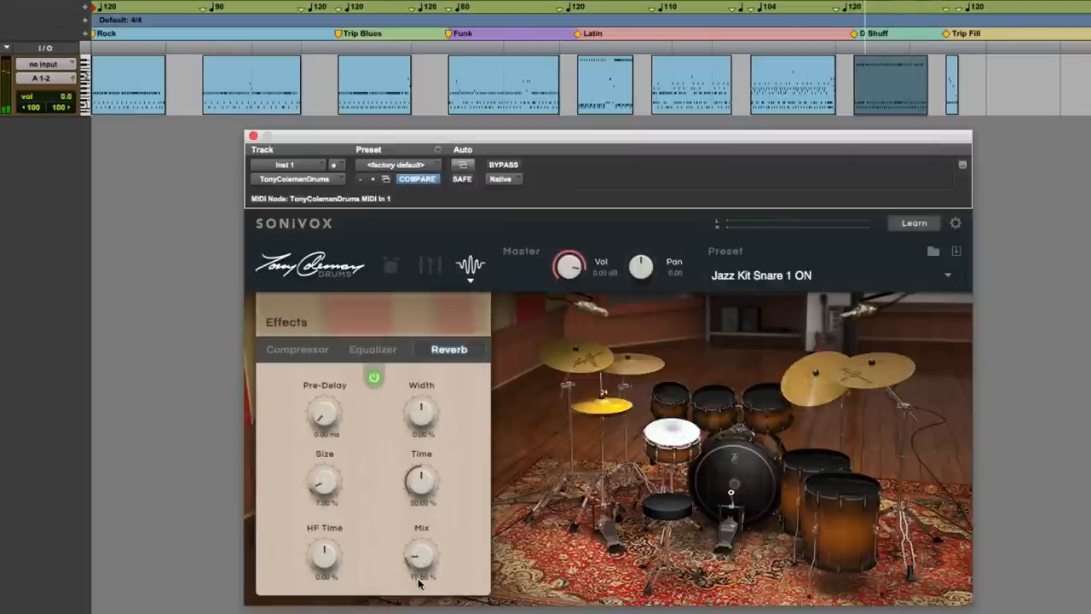
pyautogui.click(430, 266)
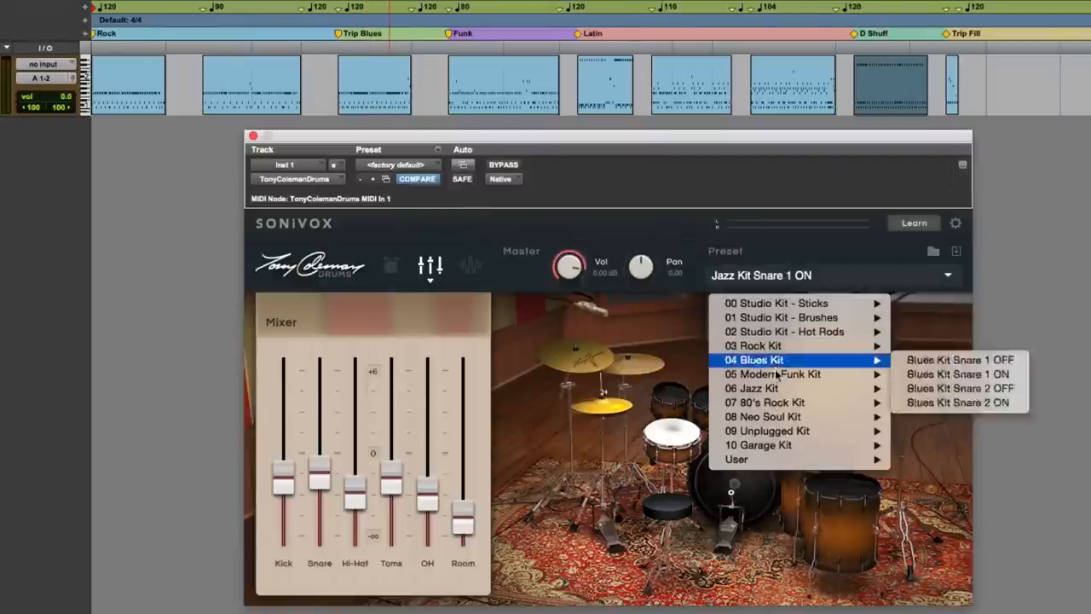
pyautogui.moveTo(784, 331)
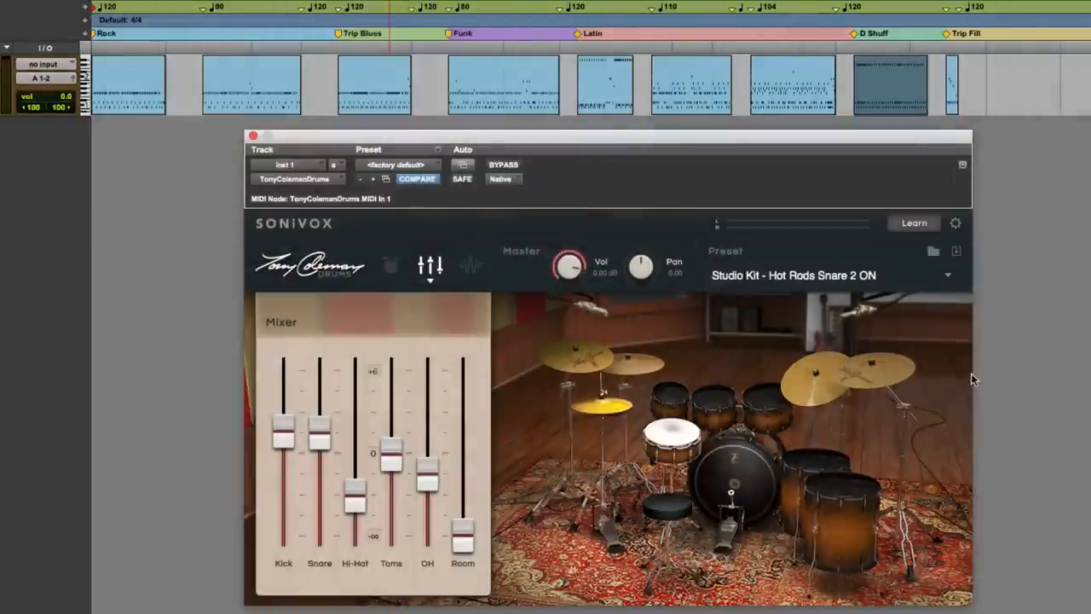
# Load the 02 Studio Kit - Hot Rods Snare 2 ON preset.
pyautogui.click(390, 266)
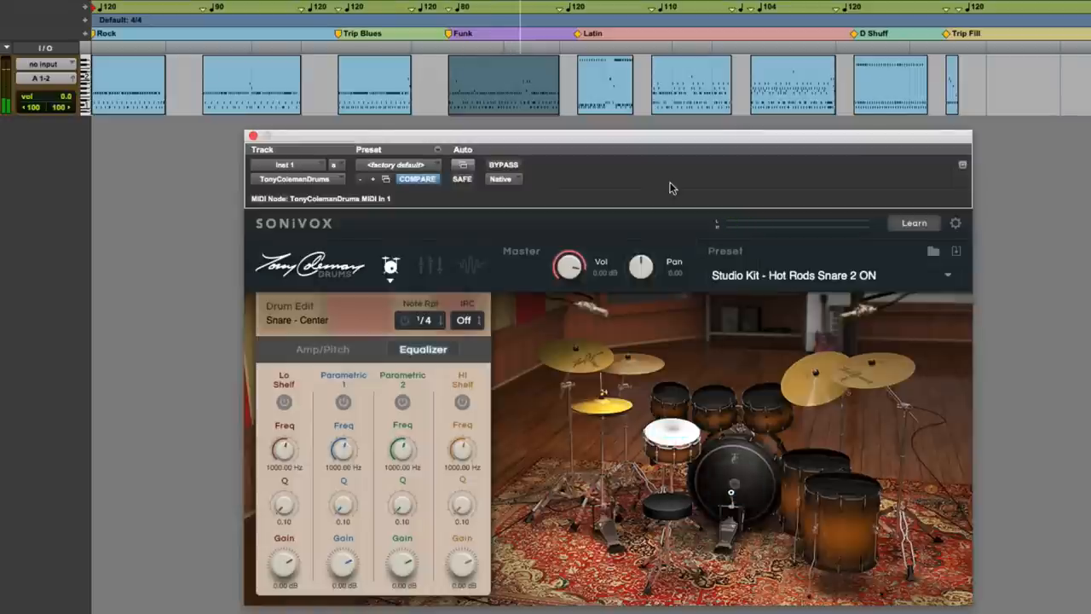
pyautogui.moveTo(758, 276)
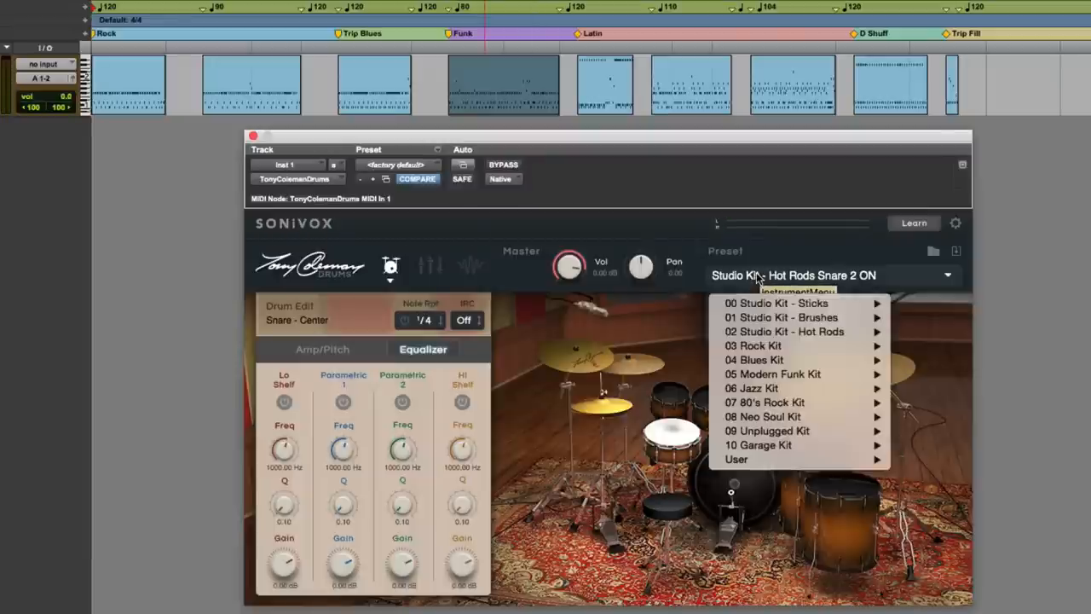
pyautogui.moveTo(763, 417)
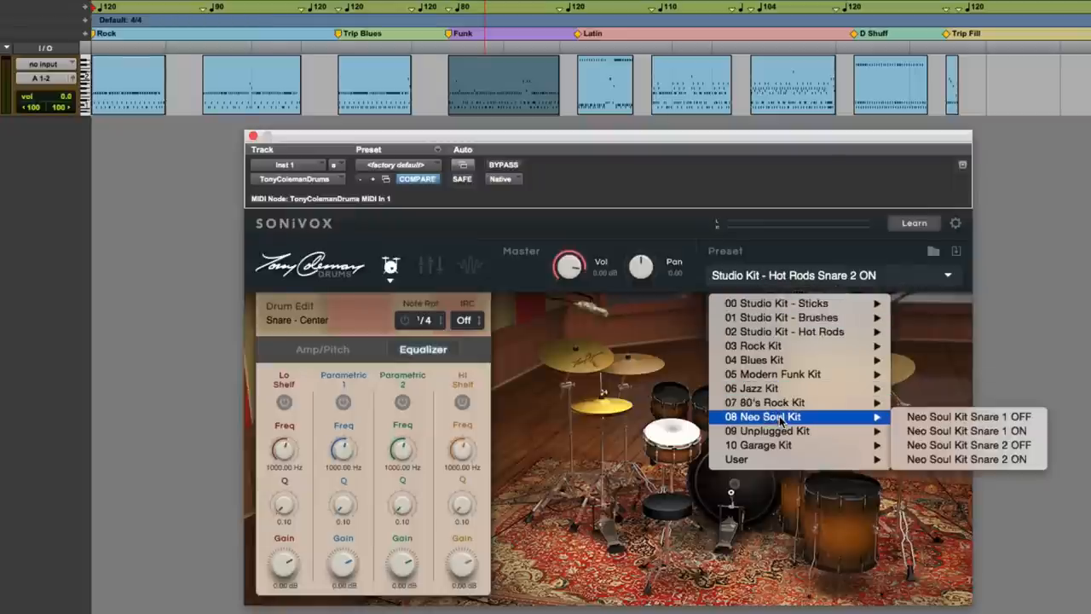
pyautogui.moveTo(969, 416)
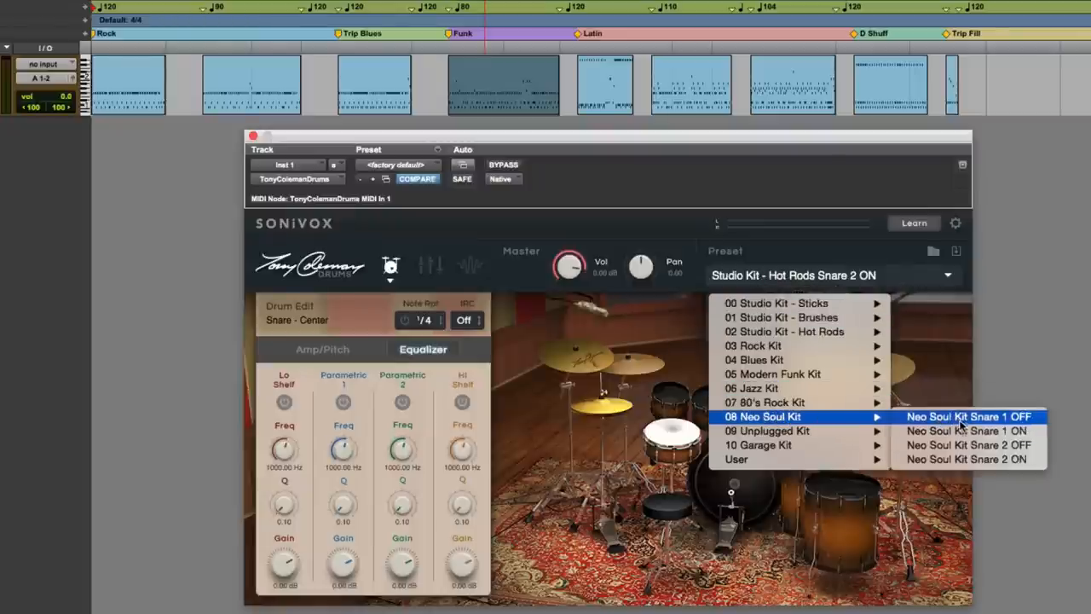
# Load the Neo Soul Kit Snare 1 OFF preset and play a song section with it.
pyautogui.click(968, 416)
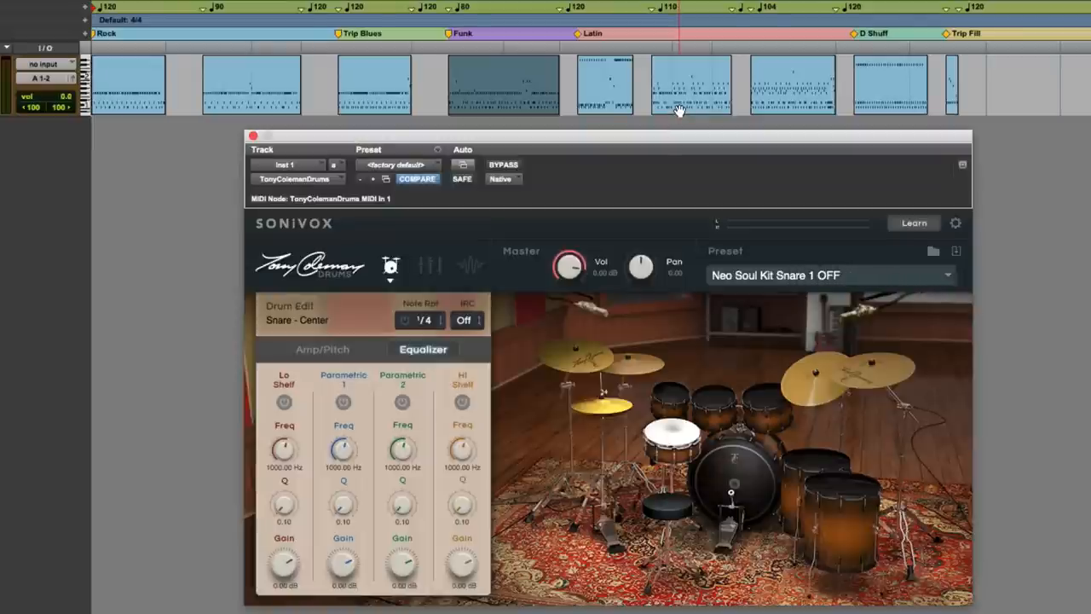
pyautogui.click(690, 85)
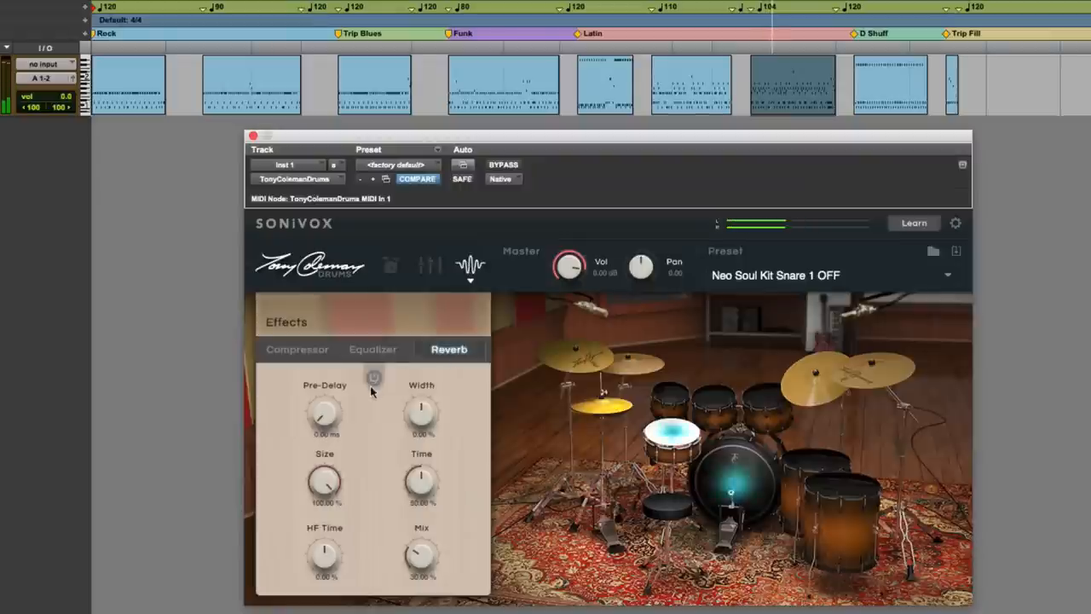
# Toggle the Neo Soul kit's reverb, view the snare's Drum Edit settings, then return to the mixer.
pyautogui.click(430, 264)
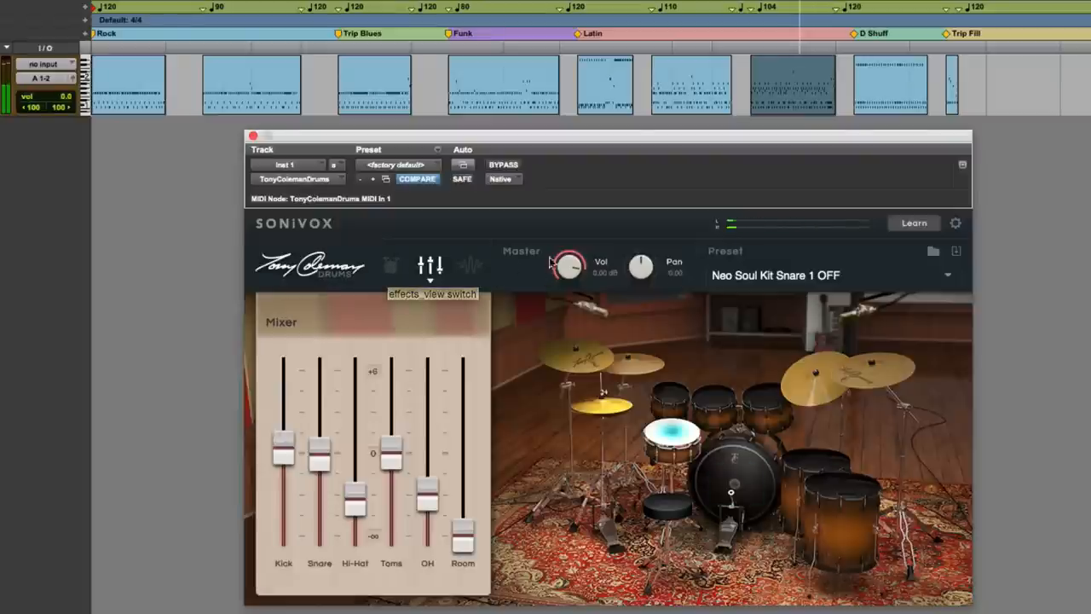
pyautogui.click(389, 264)
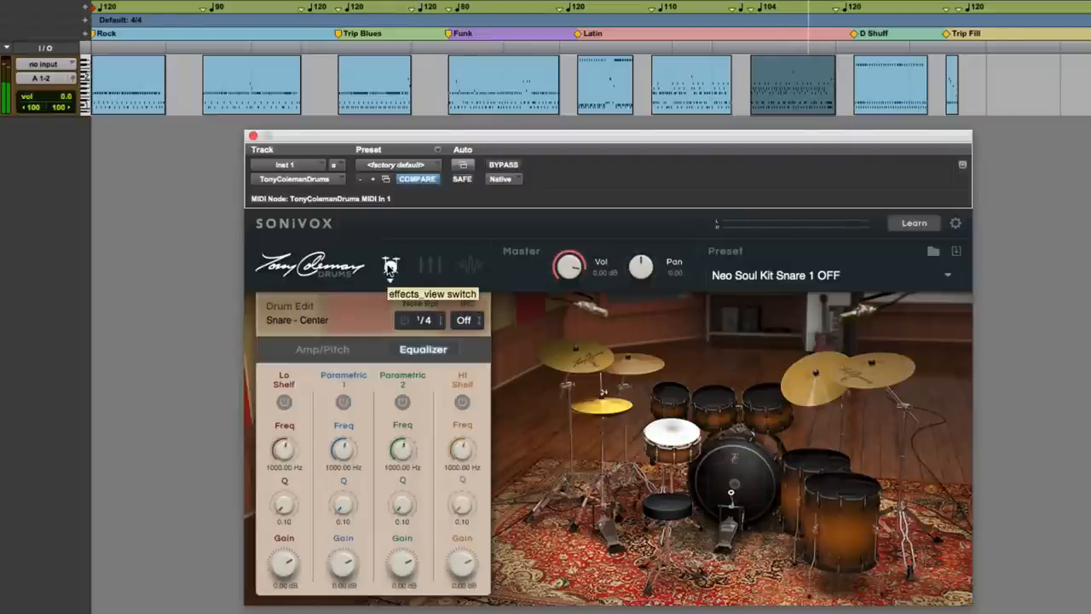
pyautogui.click(430, 264)
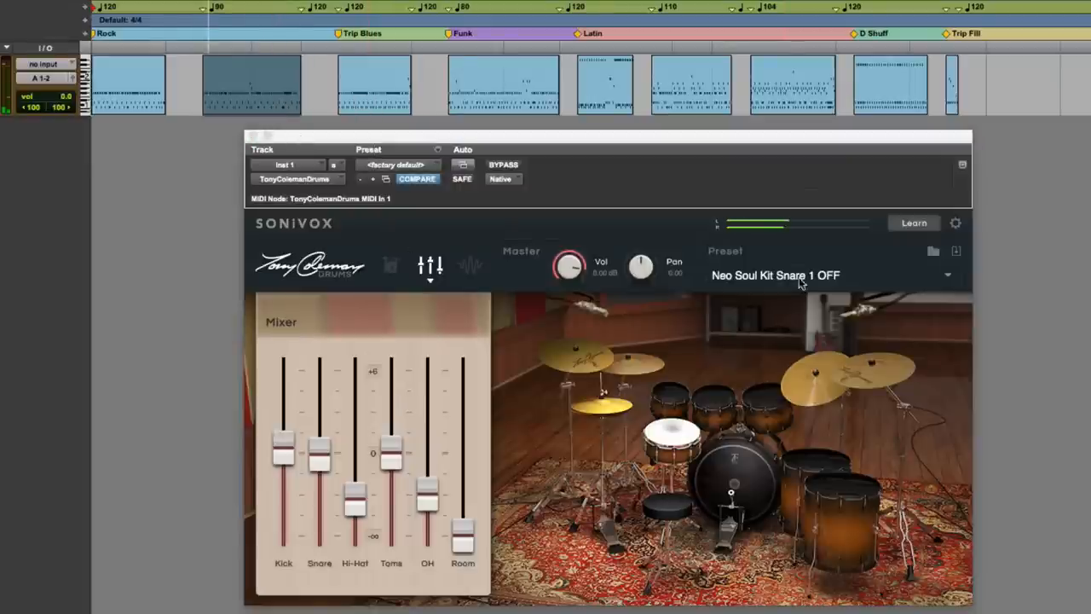
pyautogui.moveTo(844, 278)
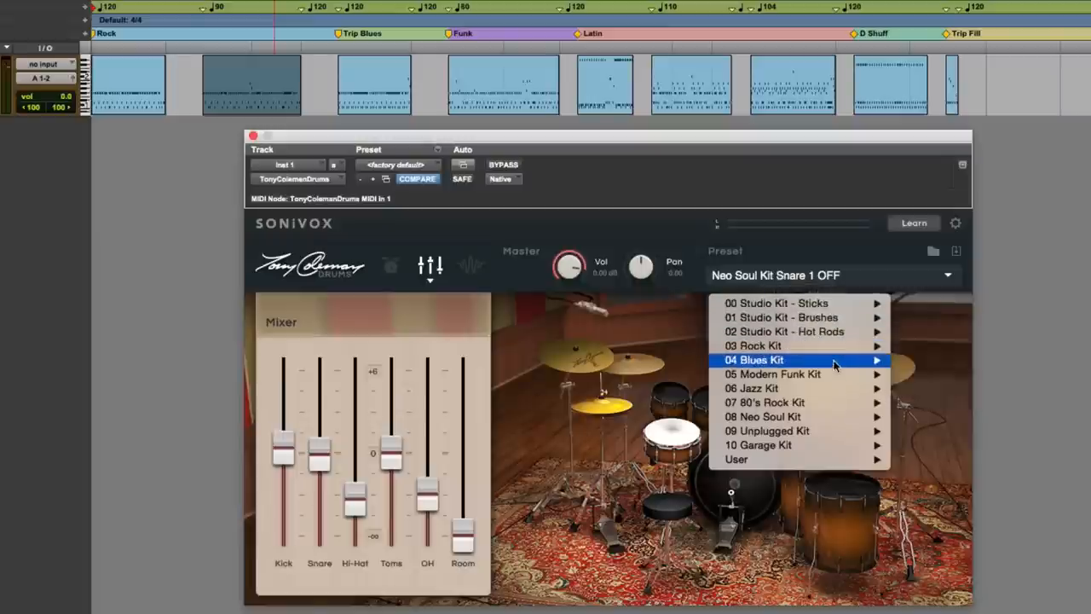
pyautogui.moveTo(764, 416)
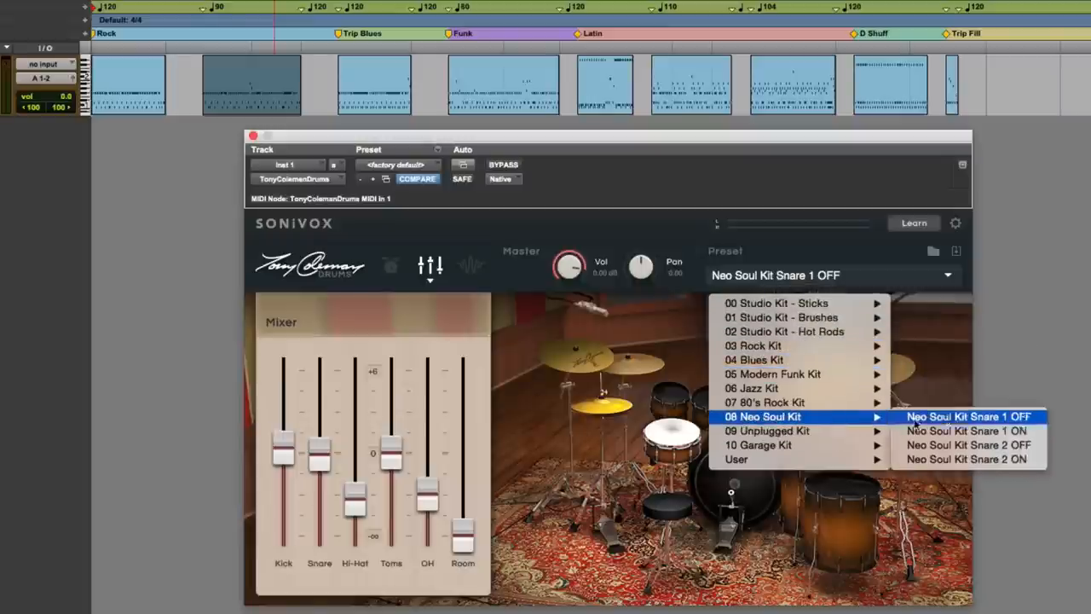
# Load Neo Soul Kit Snare 2 ON and show the centre snare's Amp/Pitch envelopes.
pyautogui.click(965, 459)
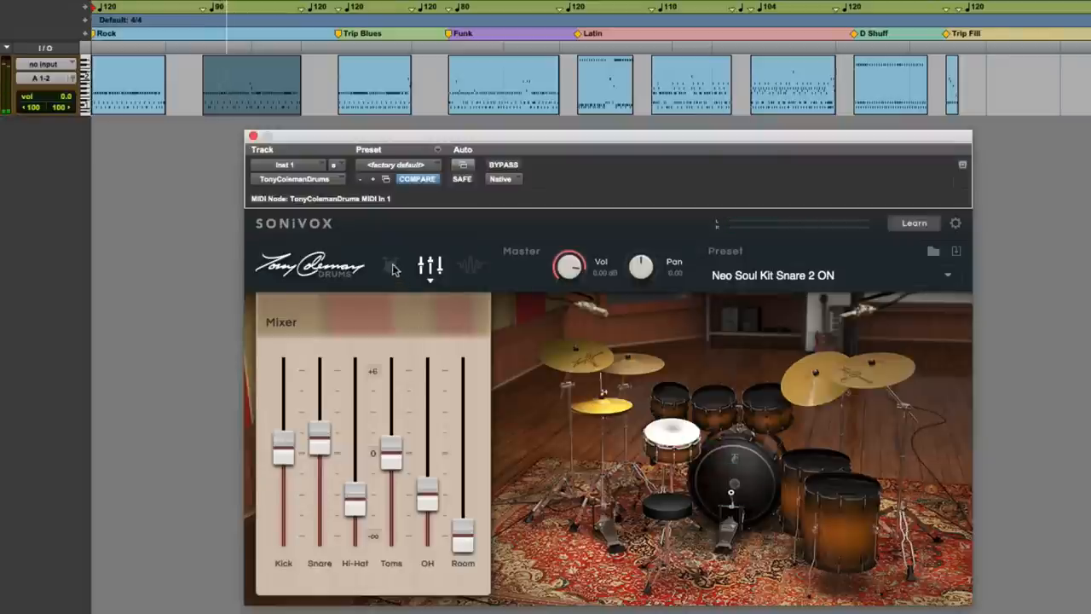
pyautogui.click(390, 266)
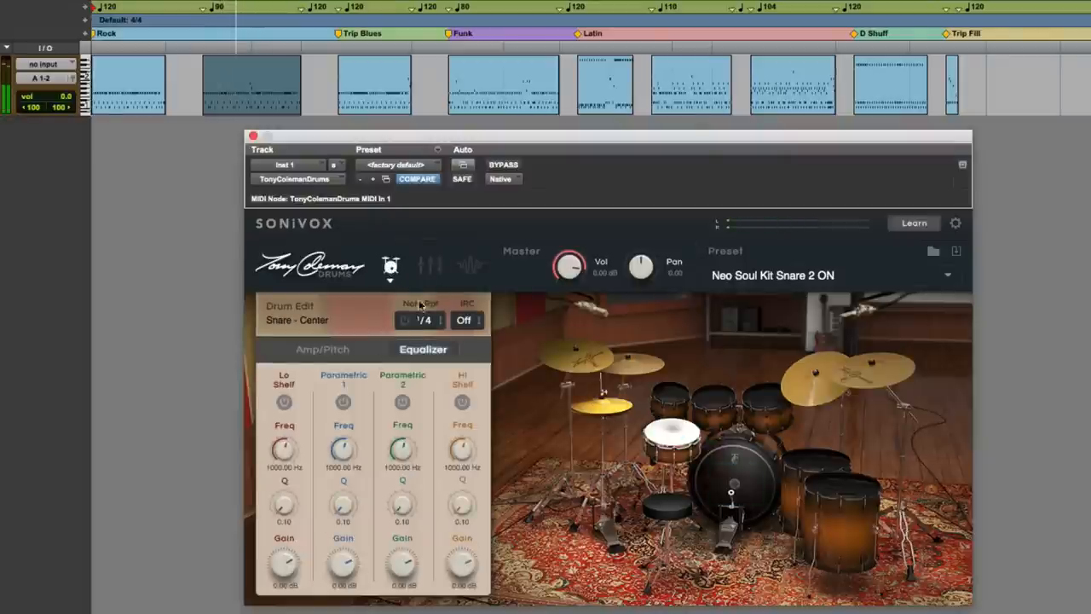
pyautogui.click(323, 348)
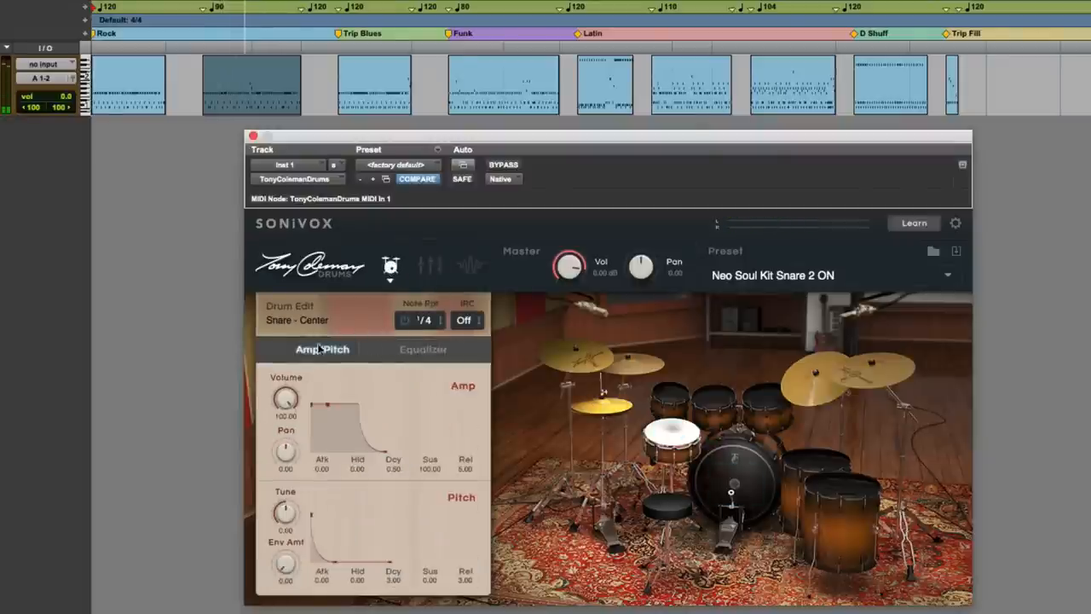
pyautogui.moveTo(298, 509)
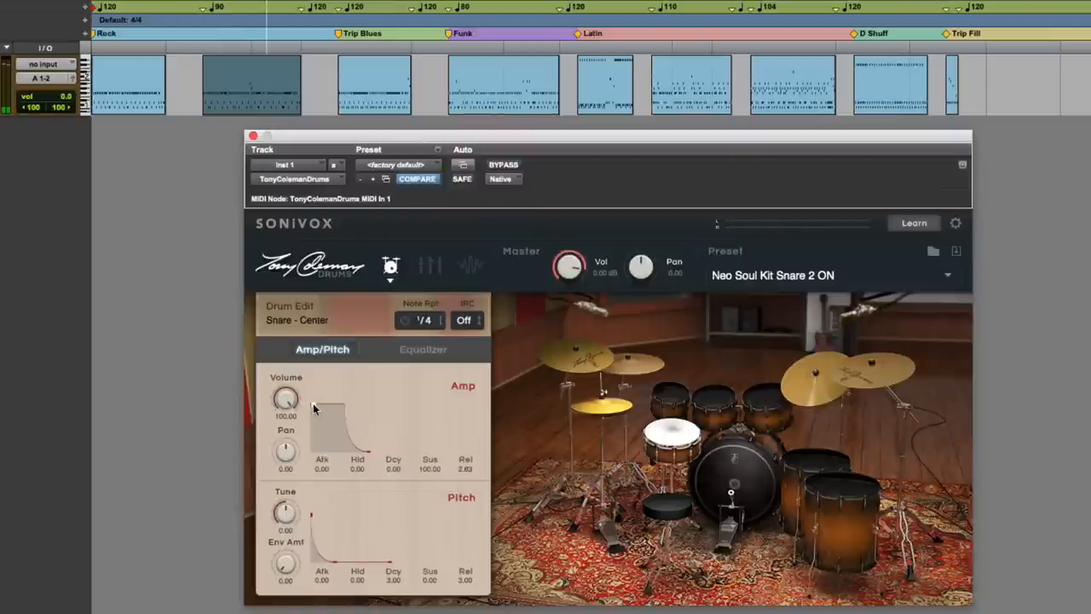
pyautogui.moveTo(368, 457)
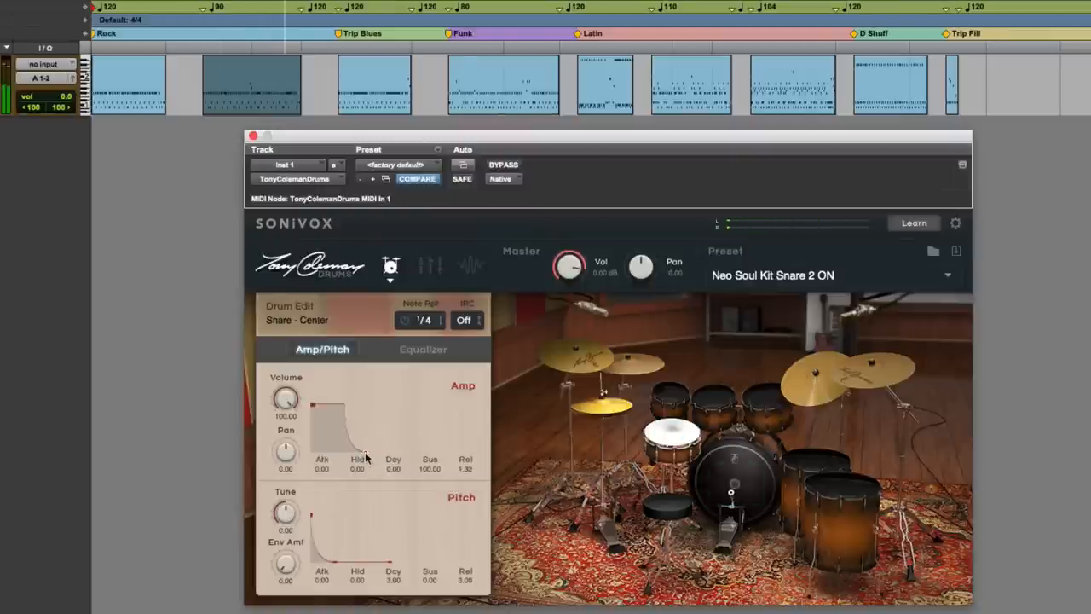
pyautogui.moveTo(435, 430)
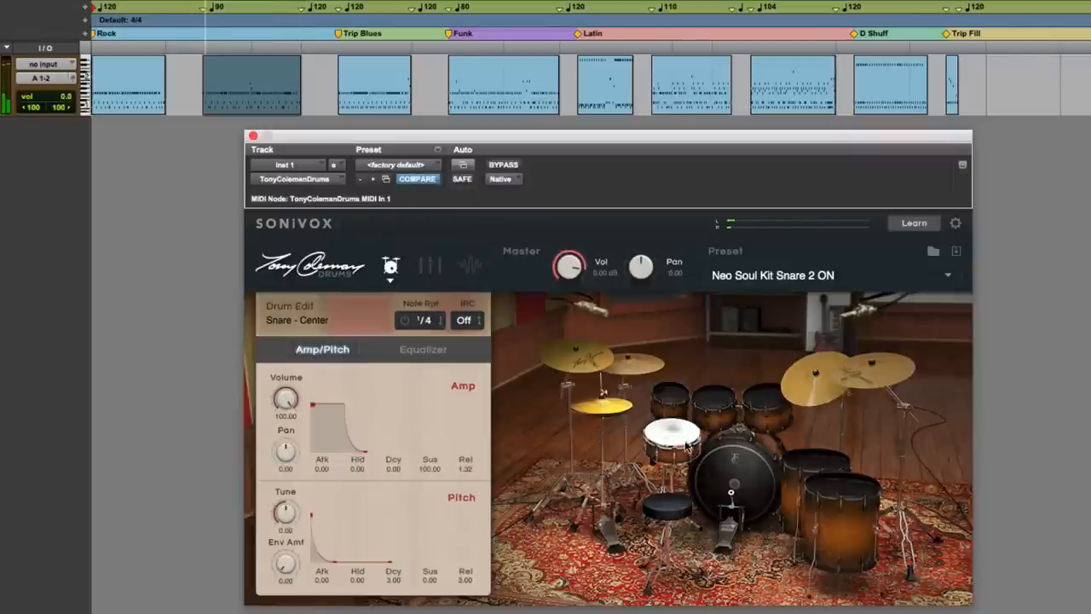
pyautogui.moveTo(674, 443)
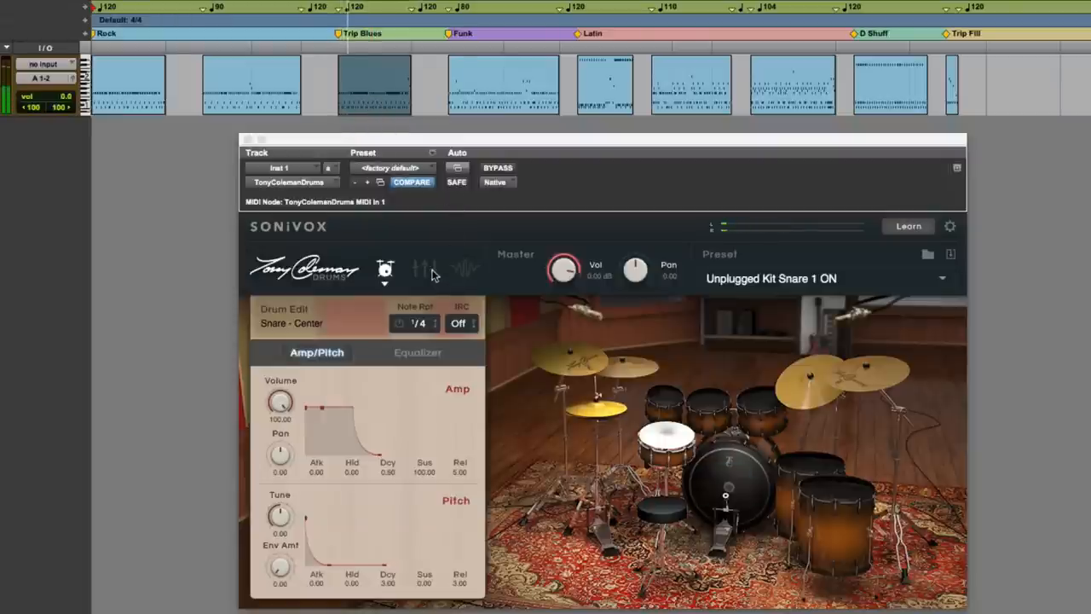
# Show the Unplugged Kit mixer and raise the Hi-Hat and Toms faders.
pyautogui.click(426, 269)
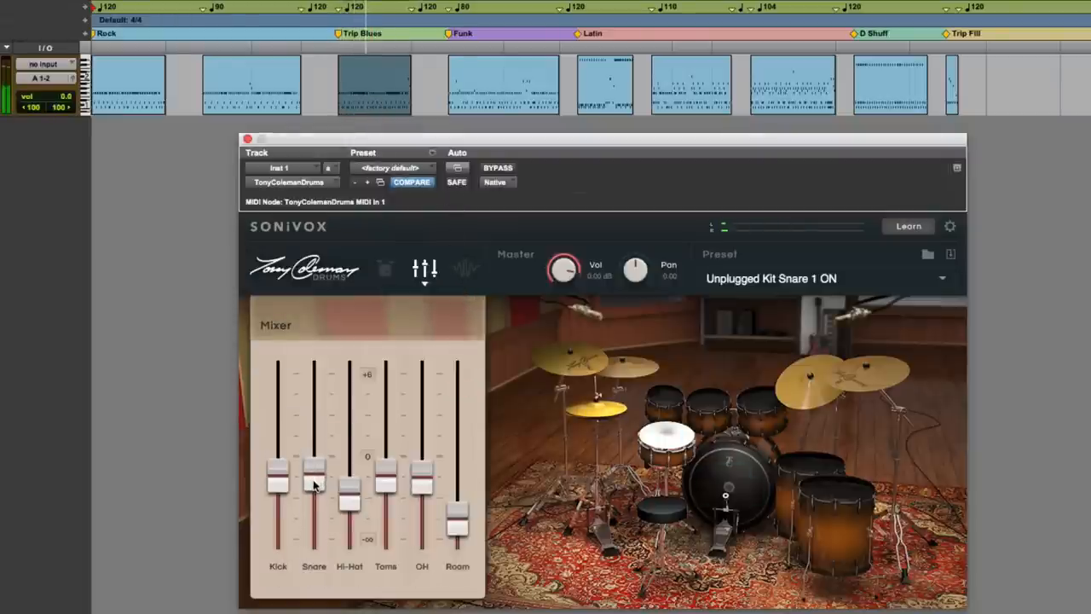
pyautogui.moveTo(348, 503); pyautogui.dragTo(348, 440)
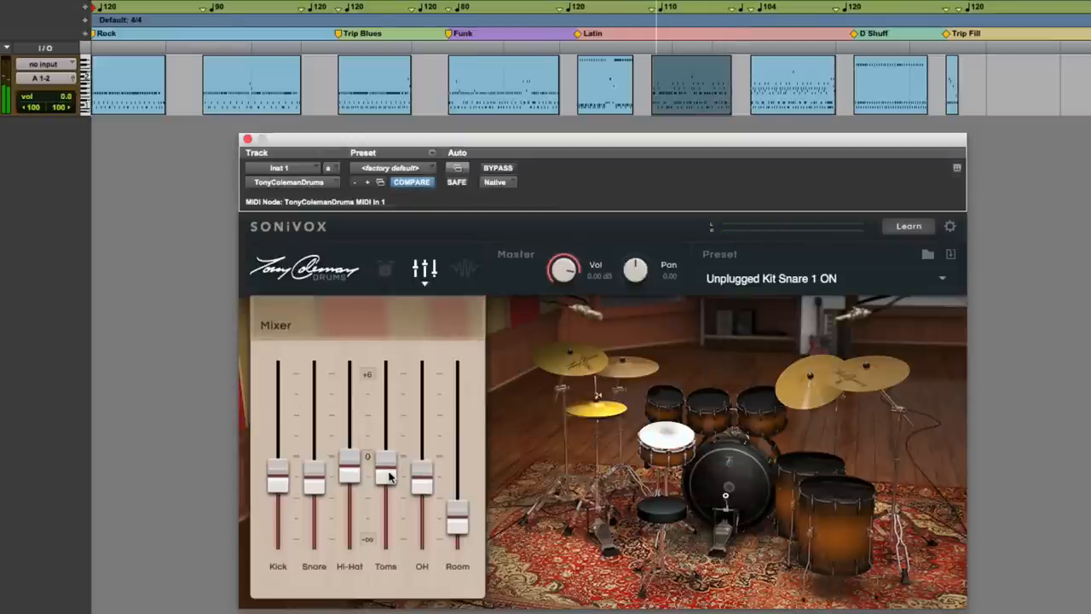
pyautogui.click(727, 486)
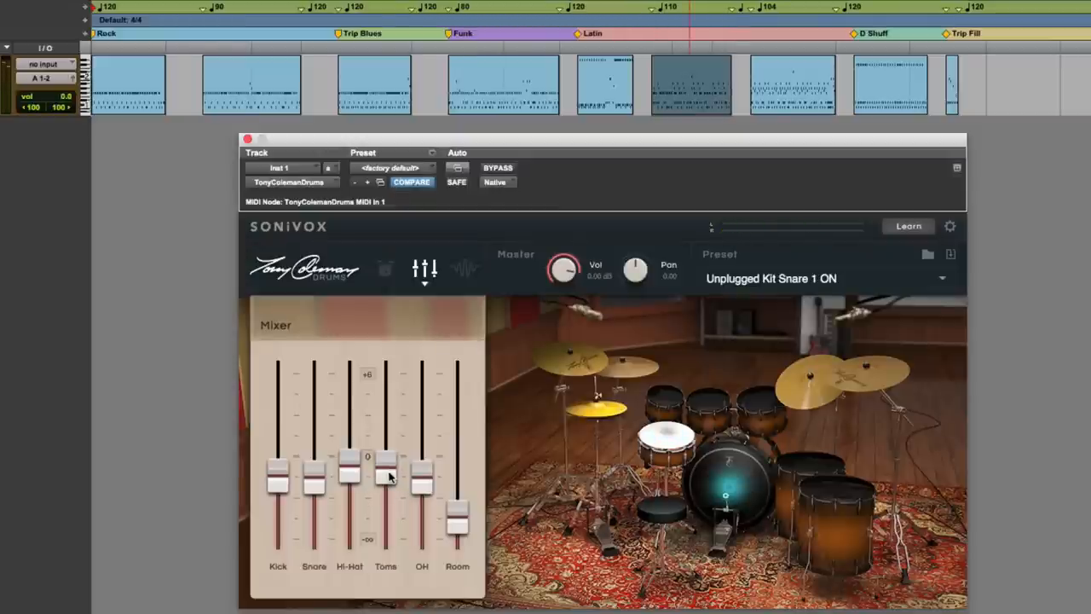